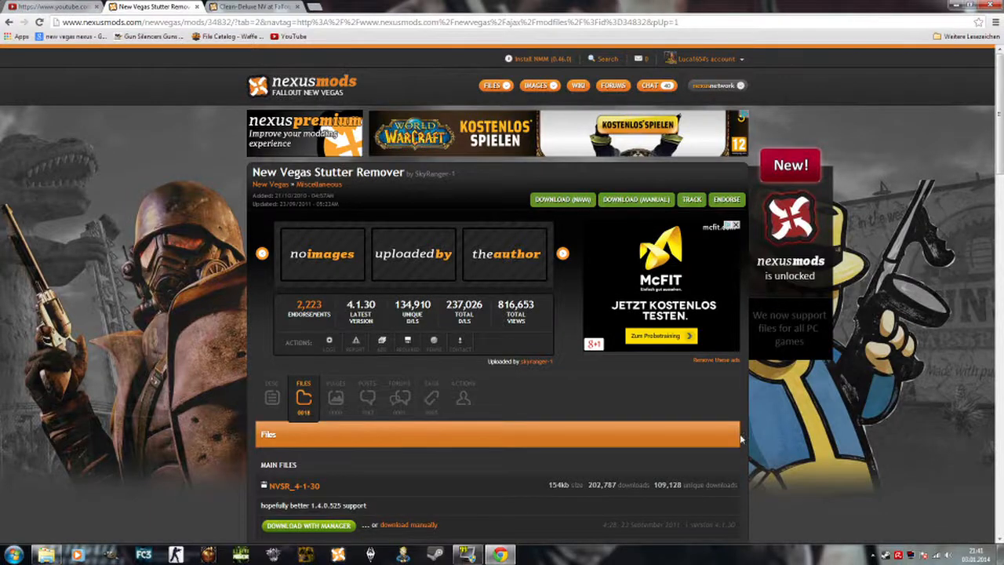
pyautogui.moveTo(808, 417)
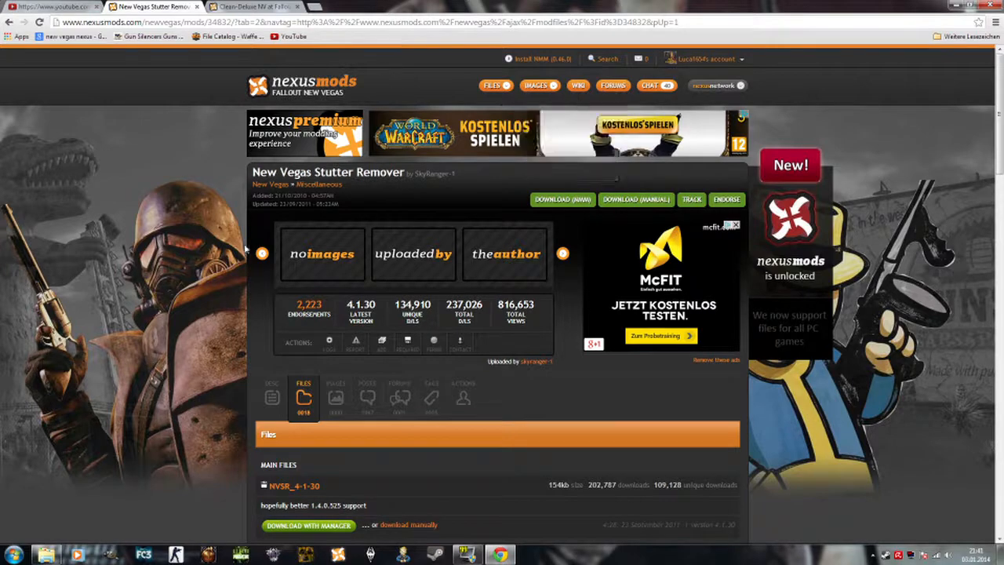
# Step: Open the Fallout New Vegas Nexus Mods site in a new browser tab
pyautogui.scroll(-3)
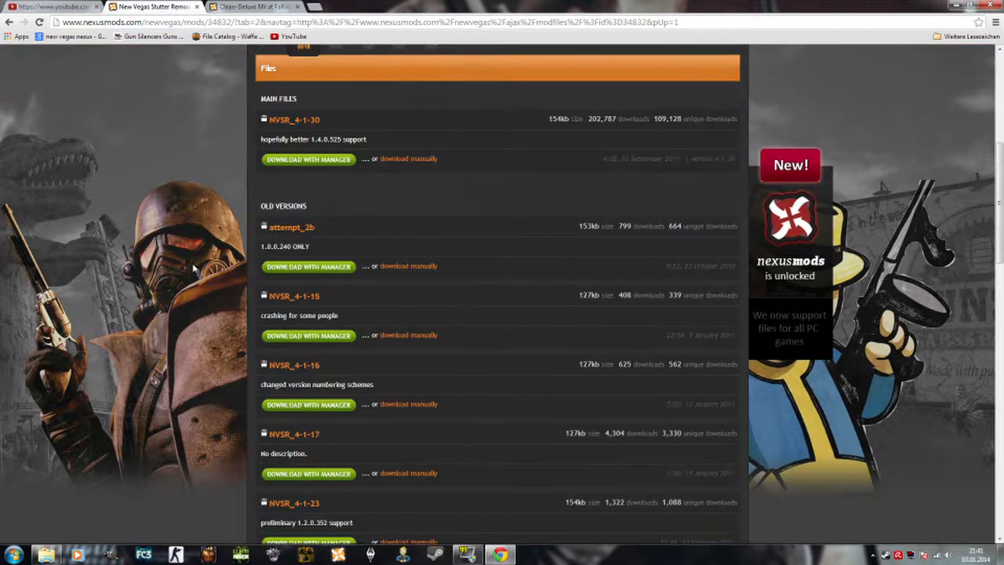
pyautogui.scroll(-3)
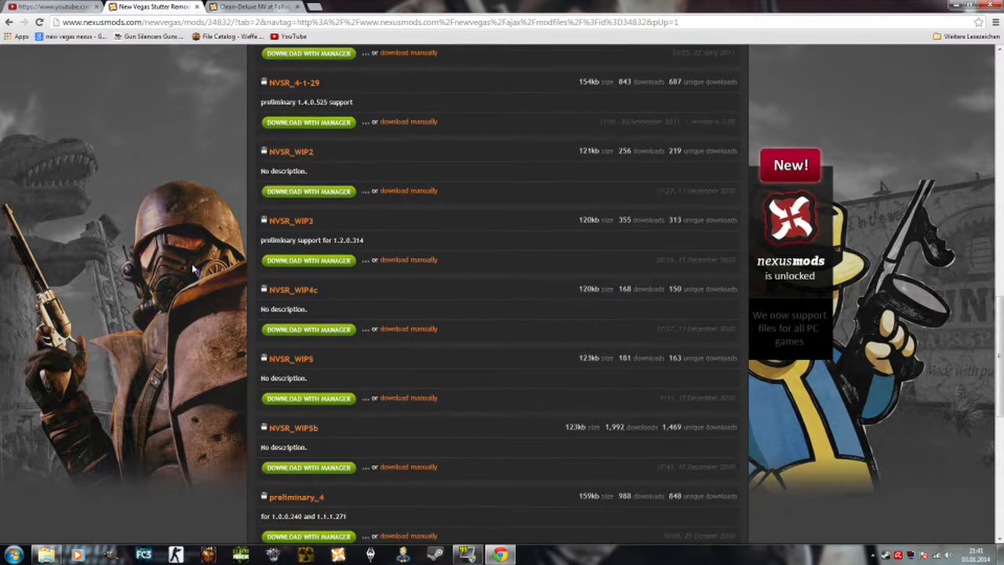
pyautogui.moveTo(210, 242)
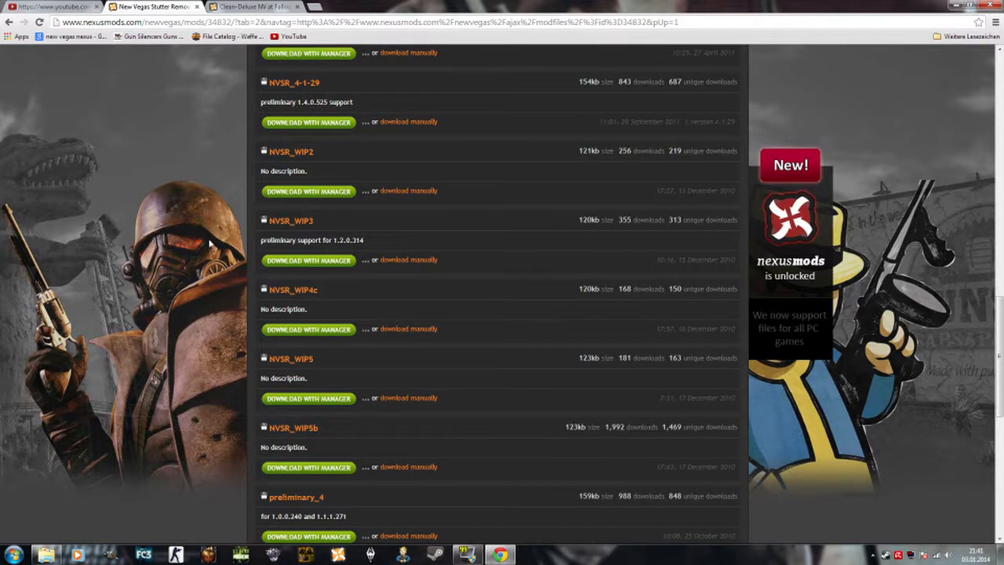
pyautogui.scroll(-3)
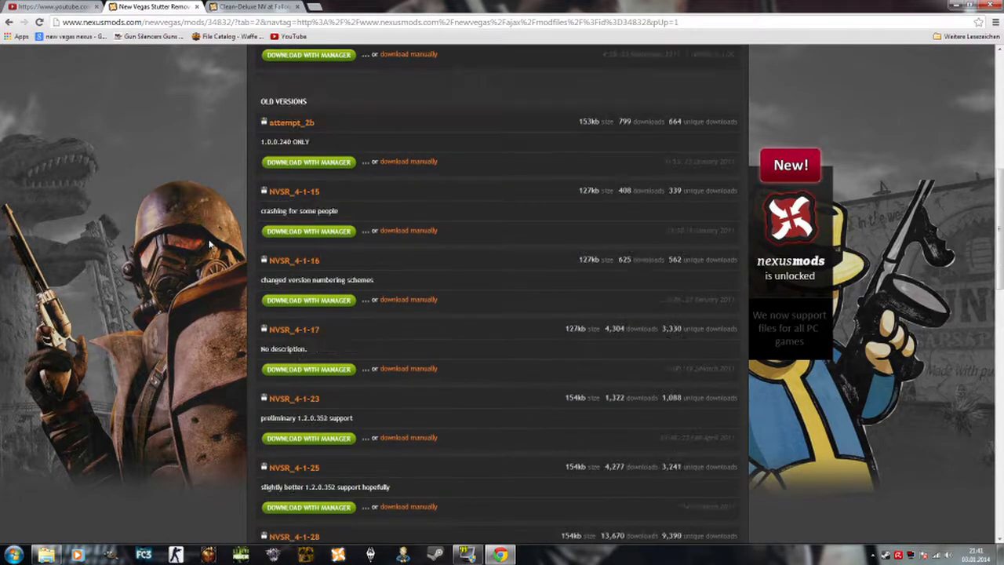
pyautogui.moveTo(4, 137)
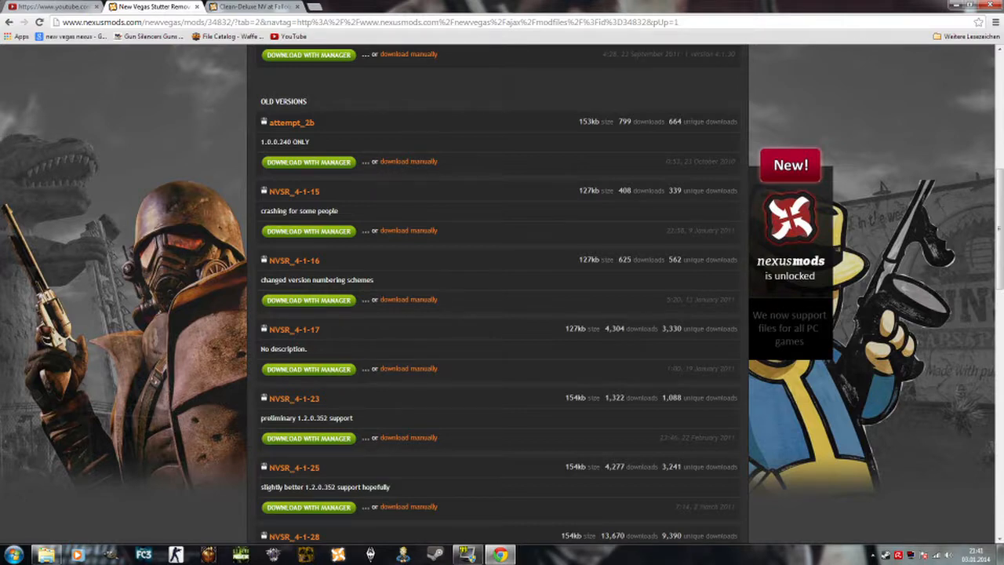
pyautogui.click(414, 6)
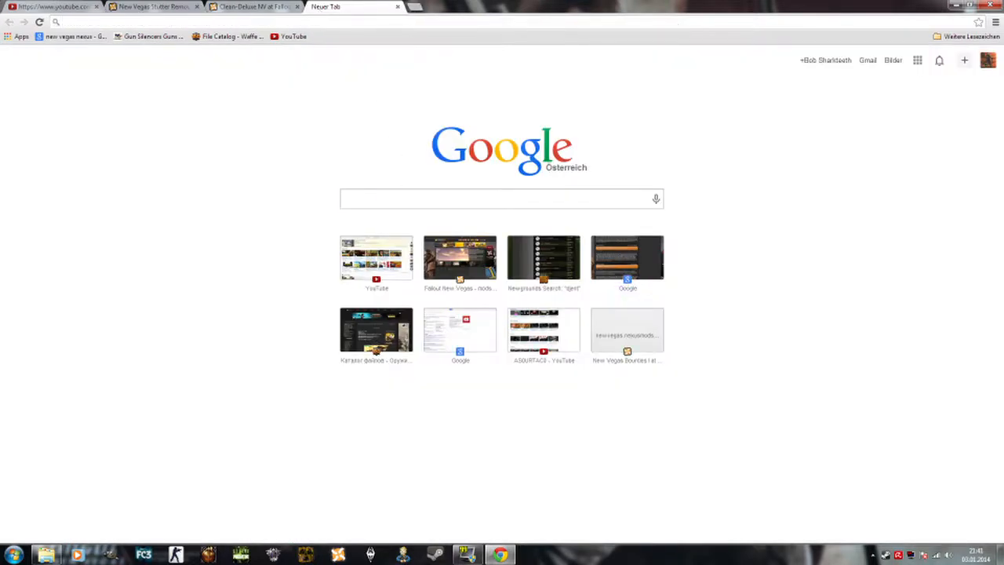
pyautogui.click(502, 198)
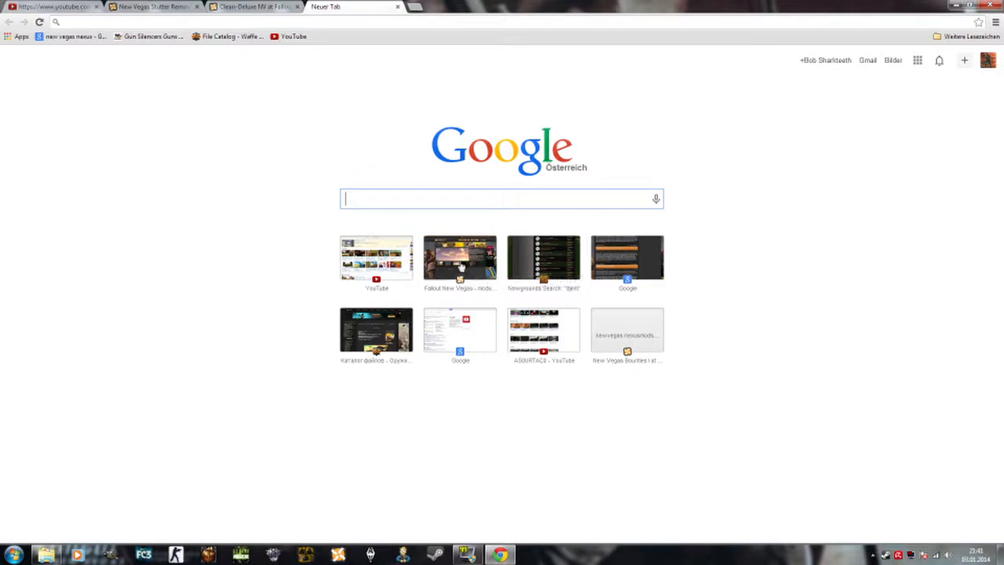
pyautogui.click(460, 261)
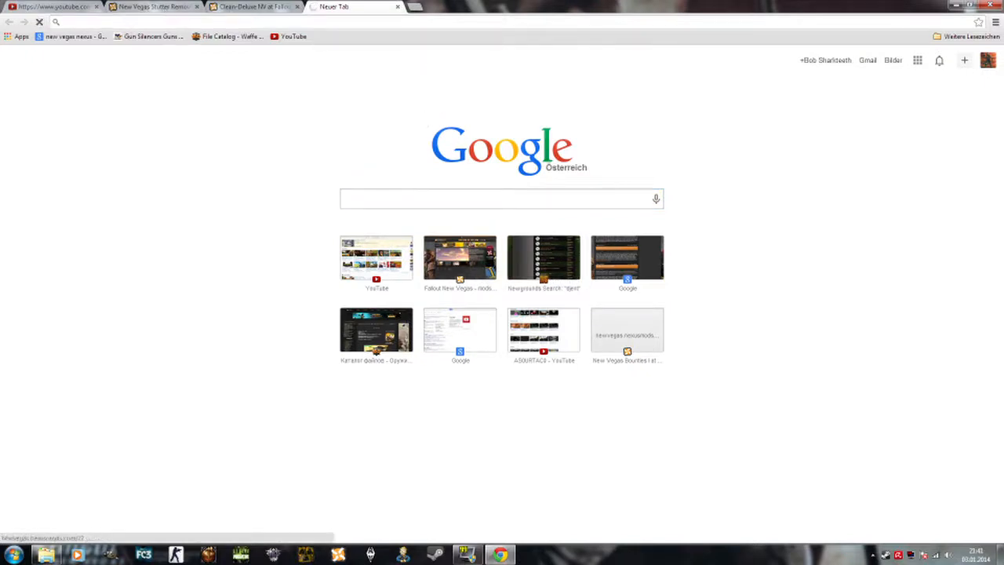
pyautogui.click(922, 555)
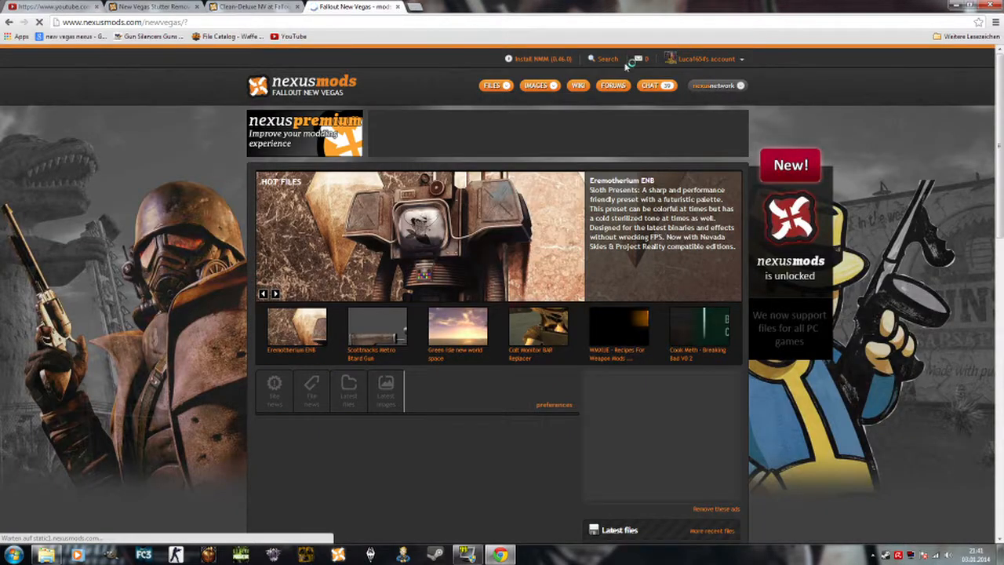
# Step: Run an NVAC file search from the site's header Search dropdown
pyautogui.click(606, 58)
pyautogui.write('NVAC')
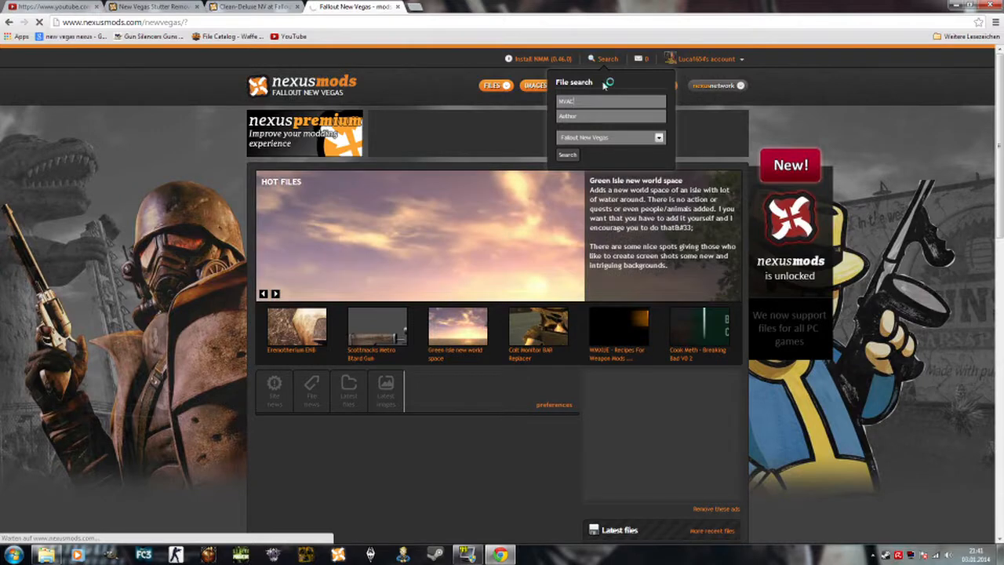
pyautogui.click(567, 154)
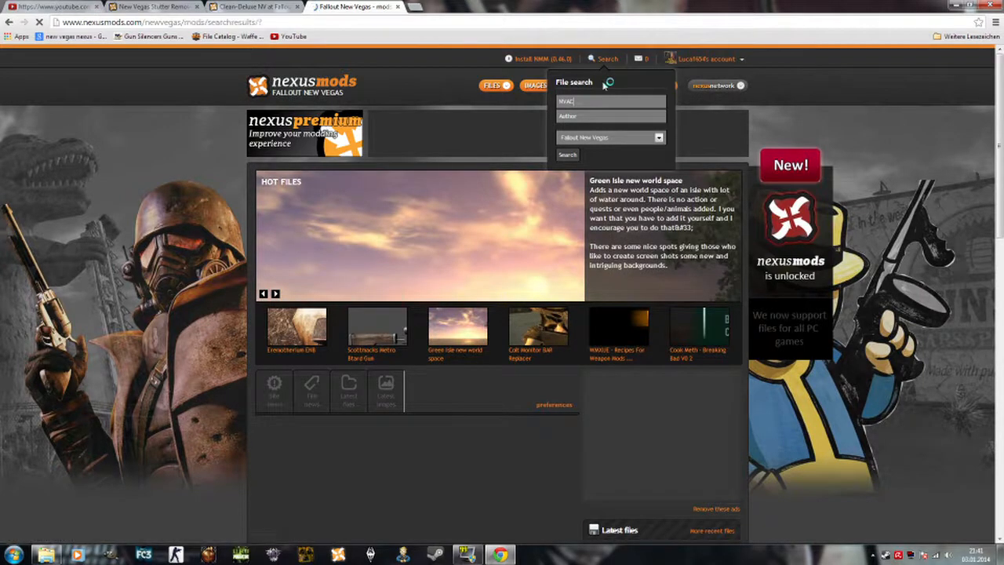
pyautogui.click(567, 154)
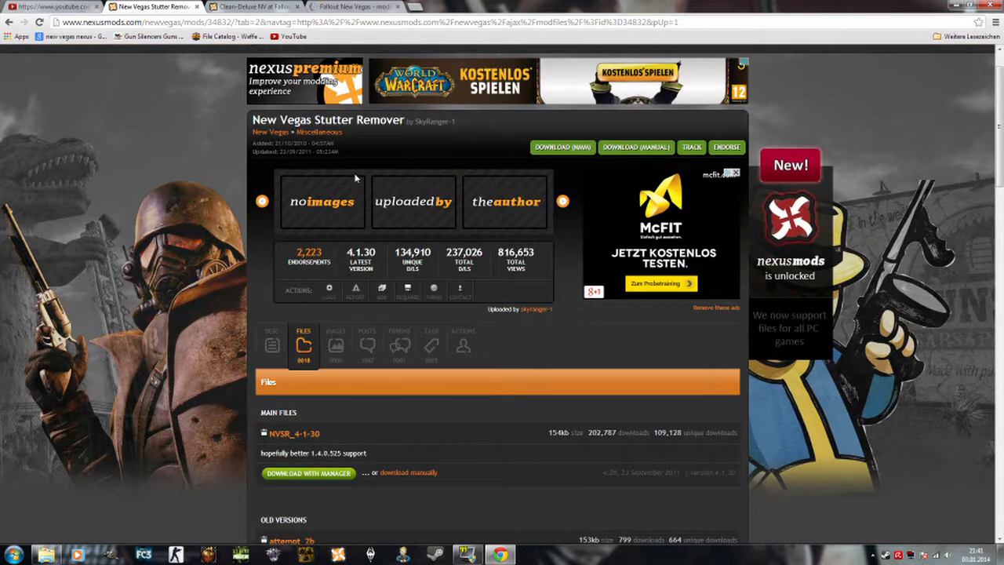
pyautogui.moveTo(184, 131)
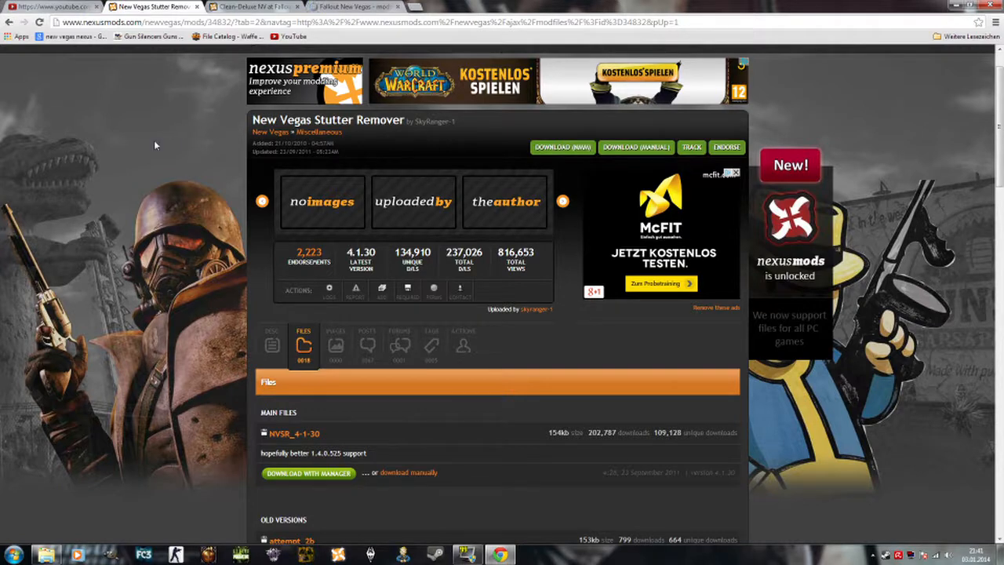
# Step: Scroll the Stutter Remover Files tab down toward its old versions
pyautogui.scroll(-3)
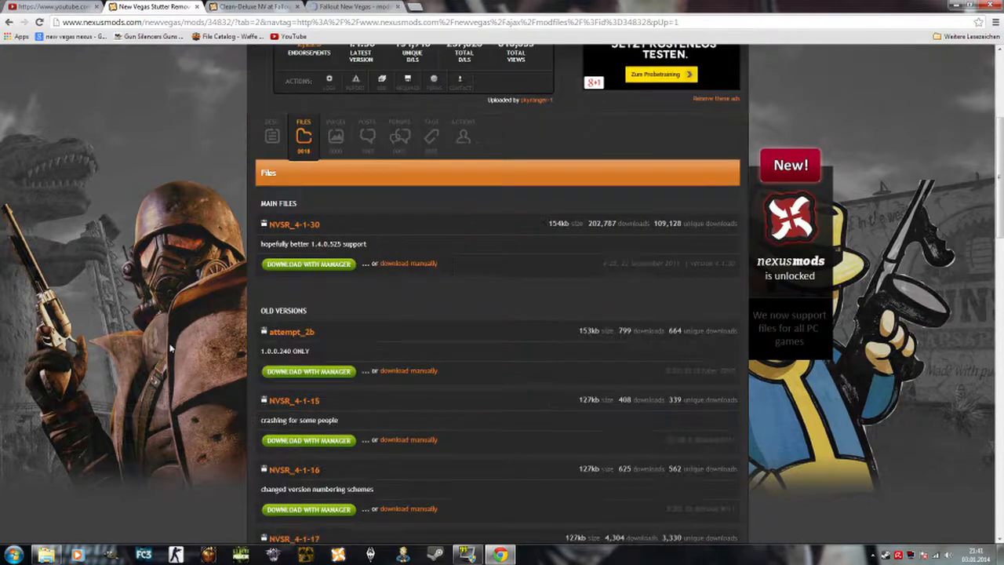
pyautogui.moveTo(322, 304)
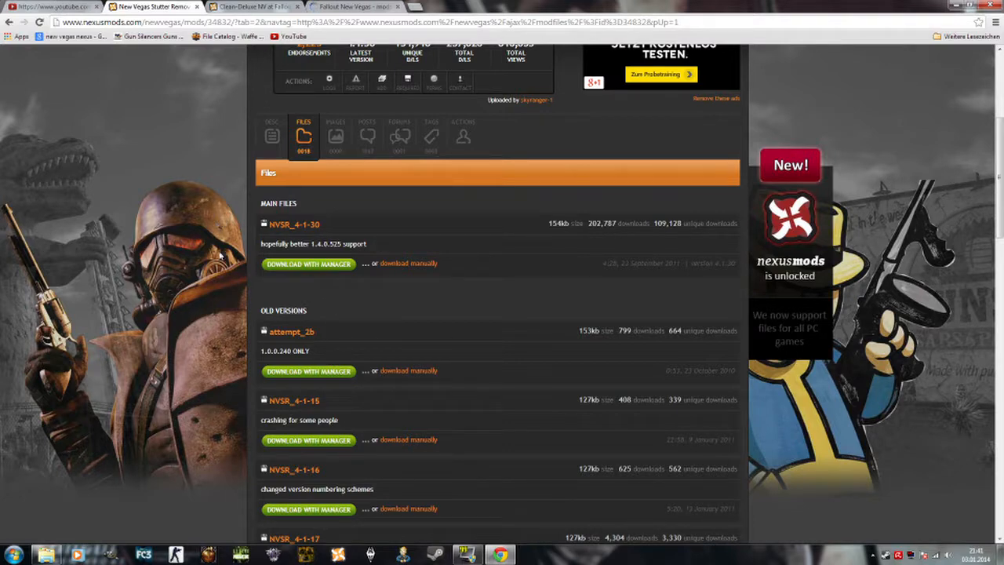
pyautogui.moveTo(891, 277)
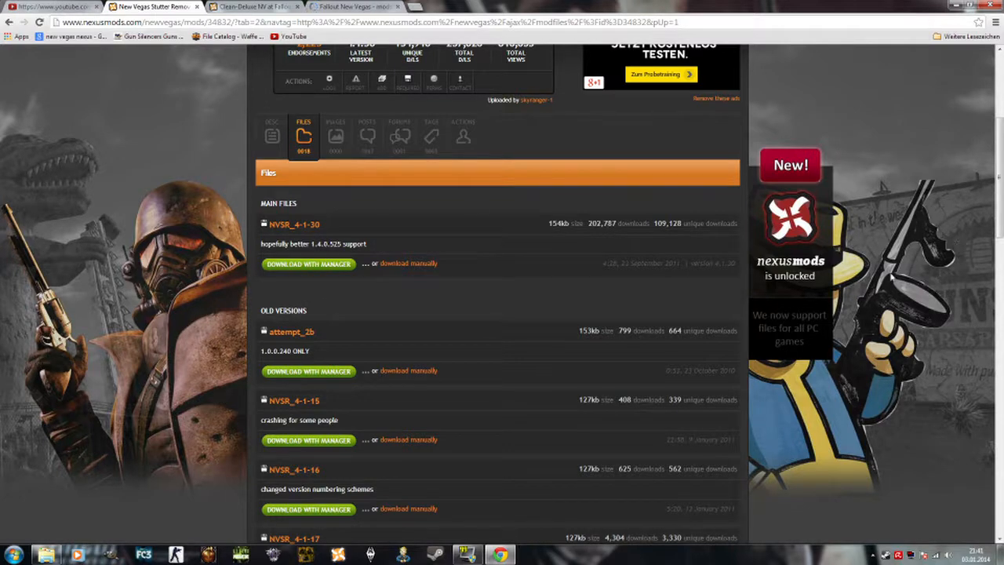
pyautogui.moveTo(709, 295)
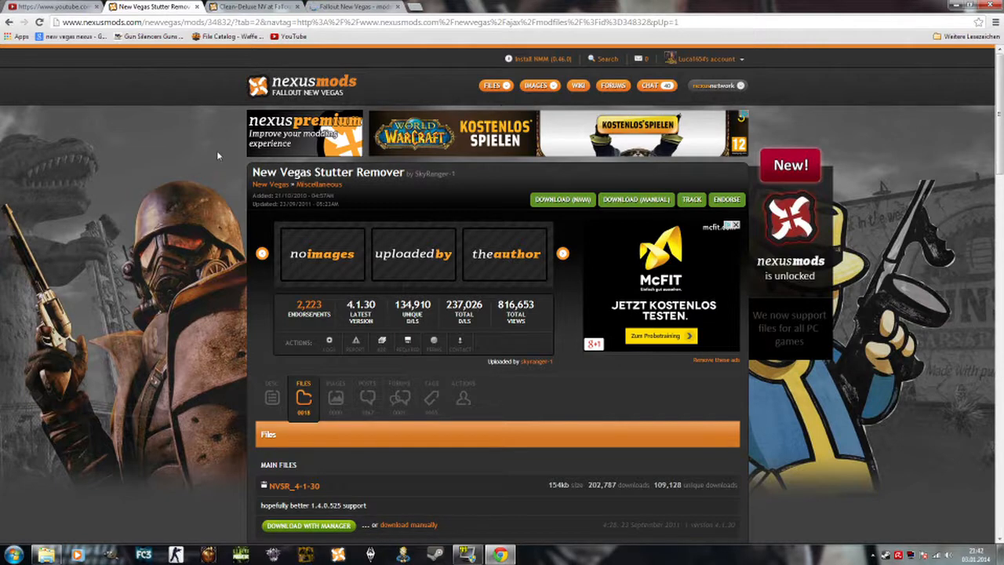
pyautogui.moveTo(260, 59)
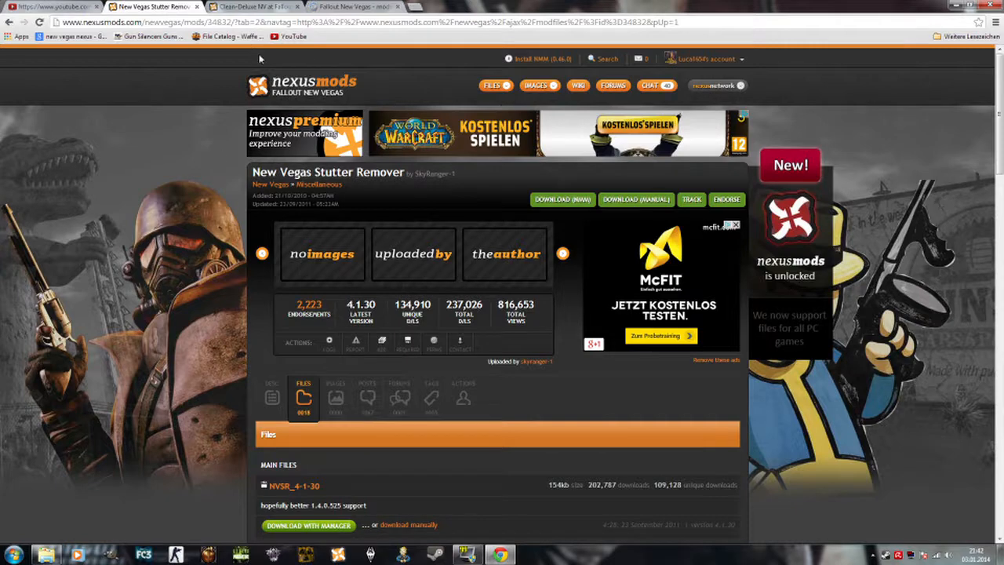
pyautogui.moveTo(157, 145)
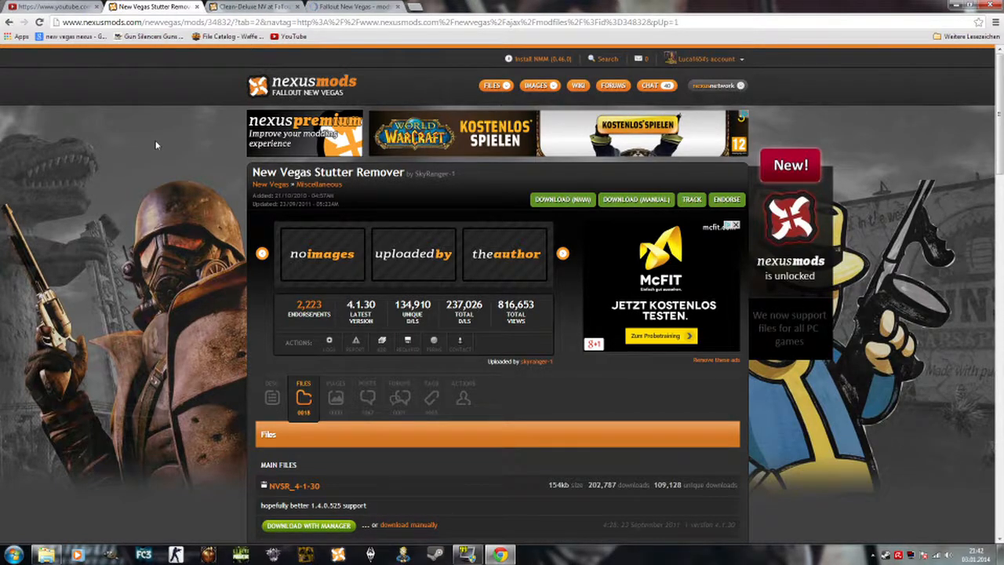
pyautogui.scroll(-3)
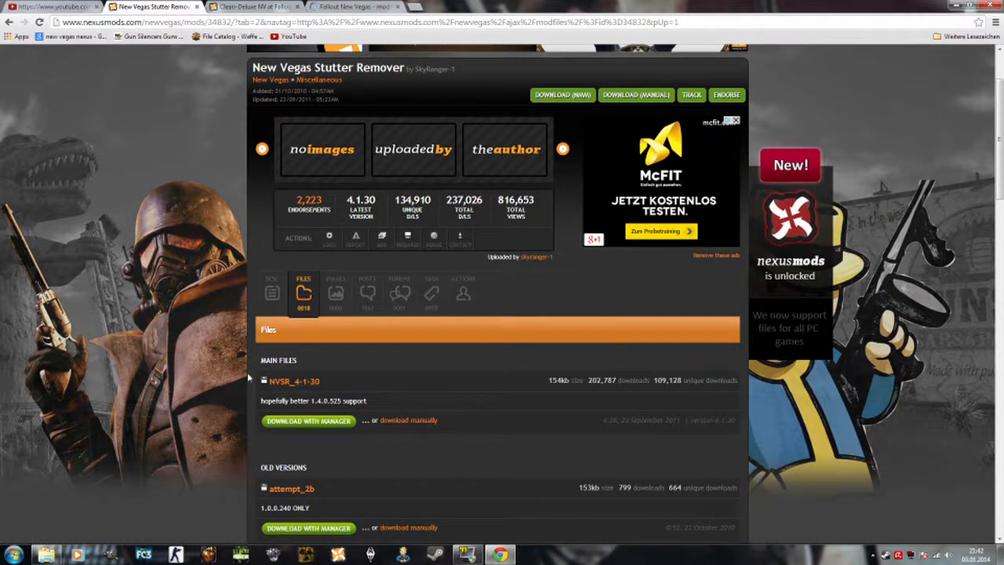
pyautogui.scroll(-3)
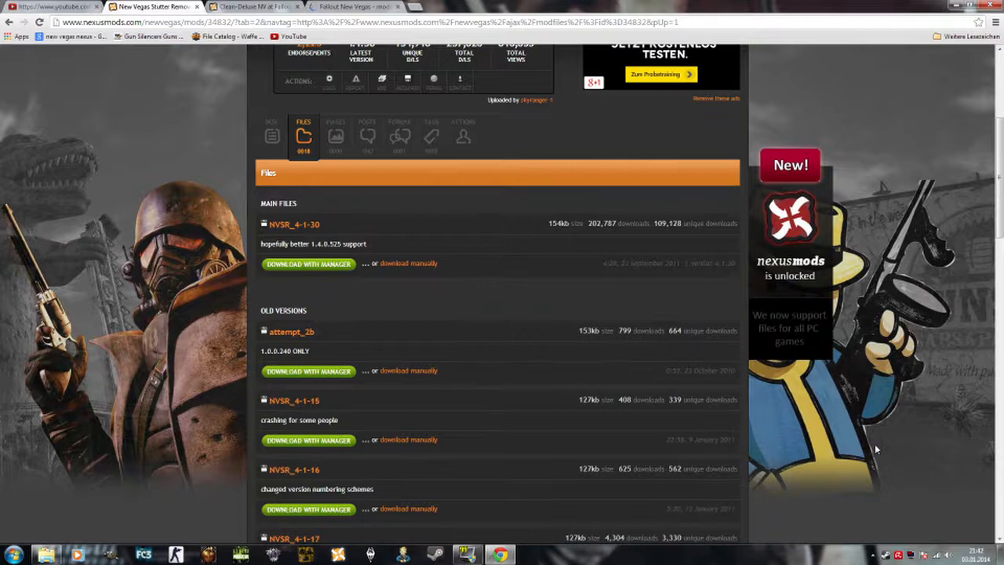
pyautogui.scroll(-3)
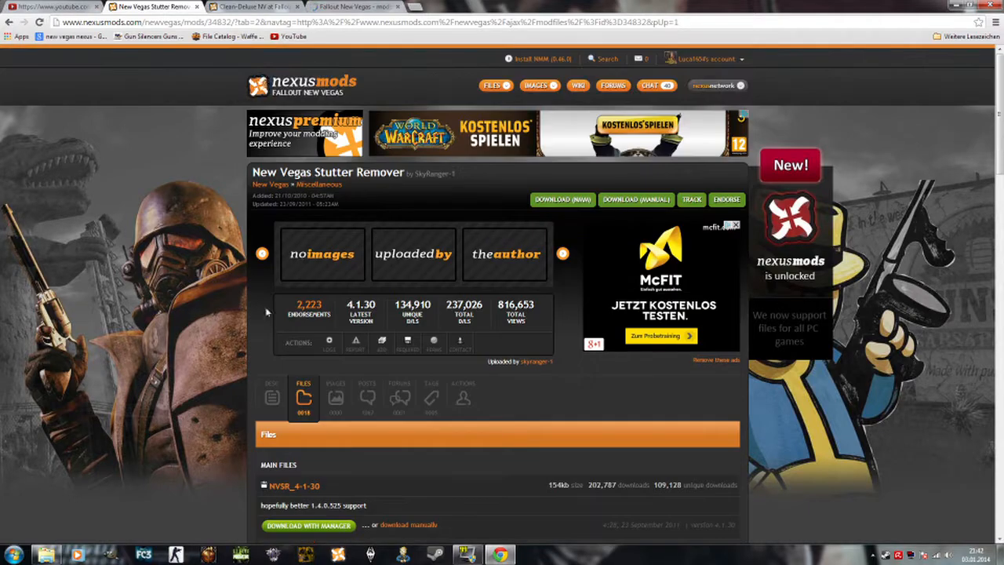
pyautogui.scroll(-3)
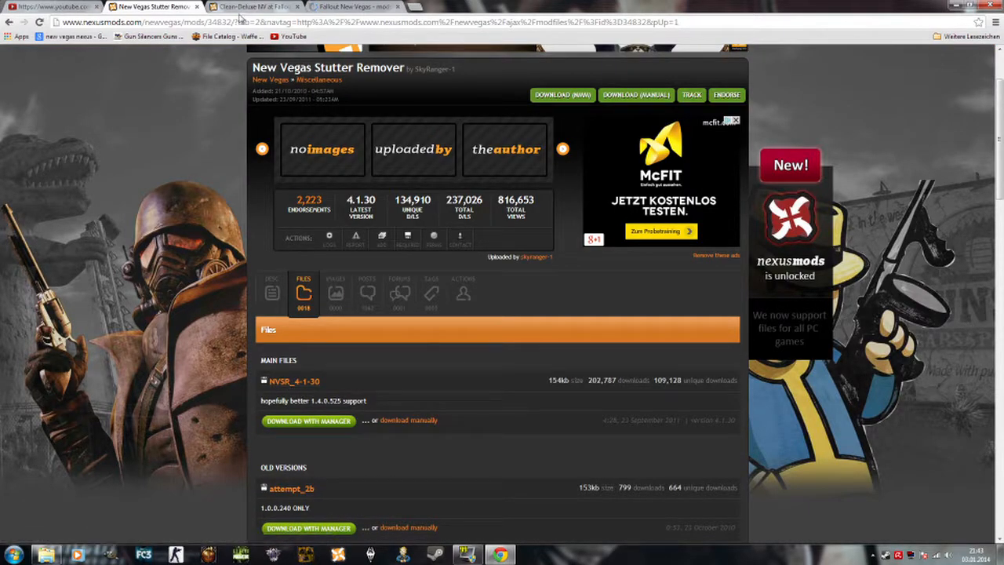
# Step: Switch to the Clean-Deluxe NV tab and browse its main, meshes and optional plugin files
pyautogui.click(251, 6)
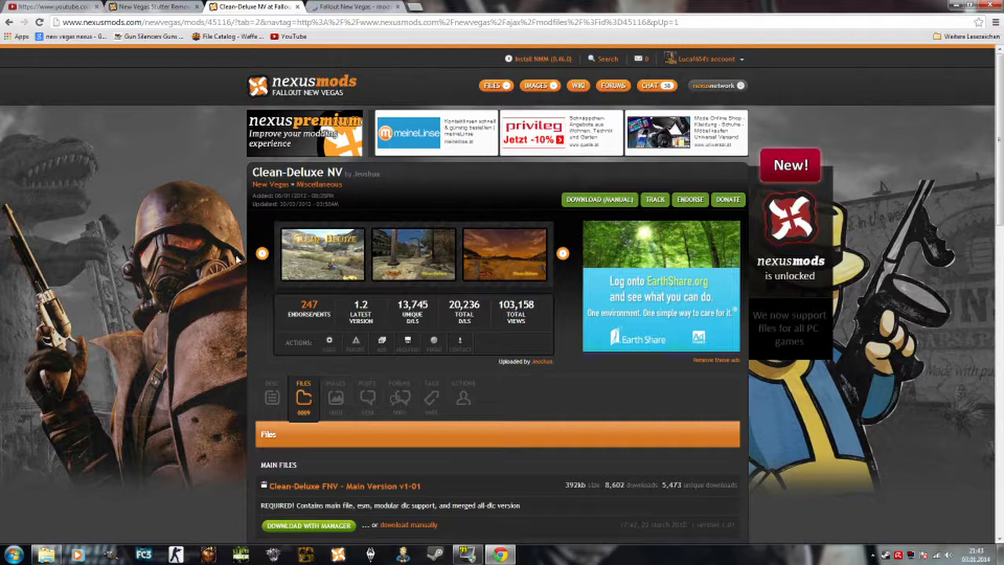
pyautogui.scroll(-3)
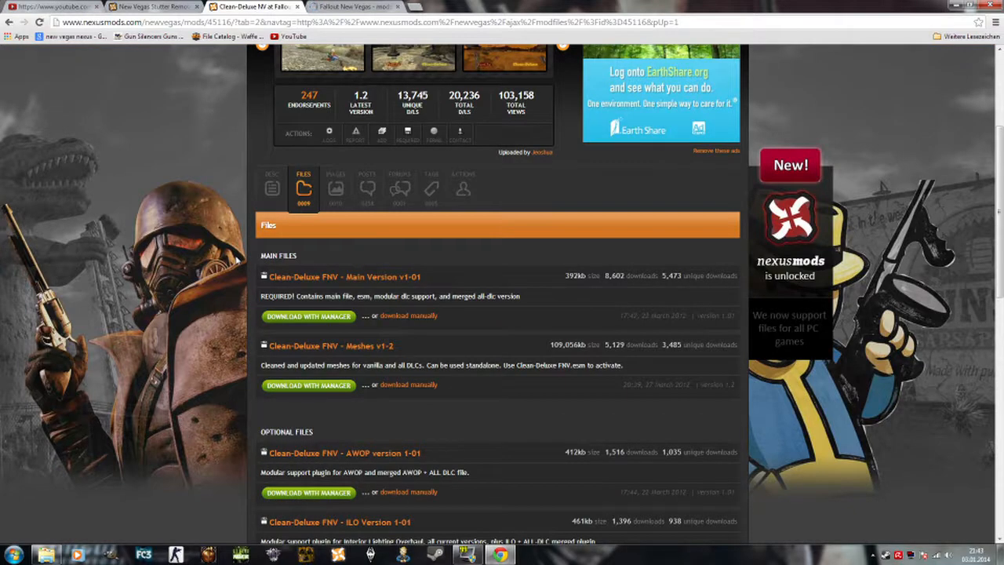
pyautogui.moveTo(188, 103)
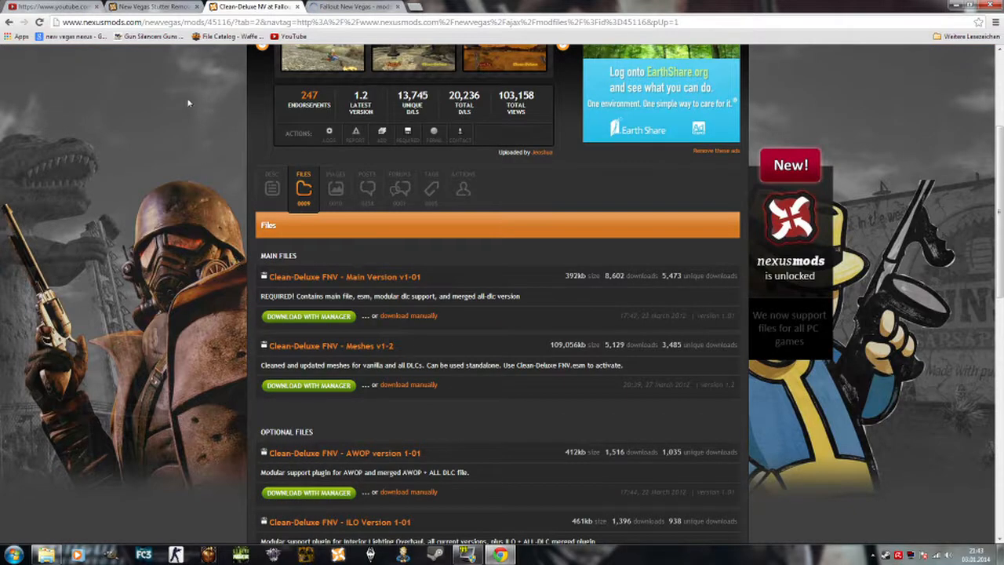
pyautogui.scroll(3)
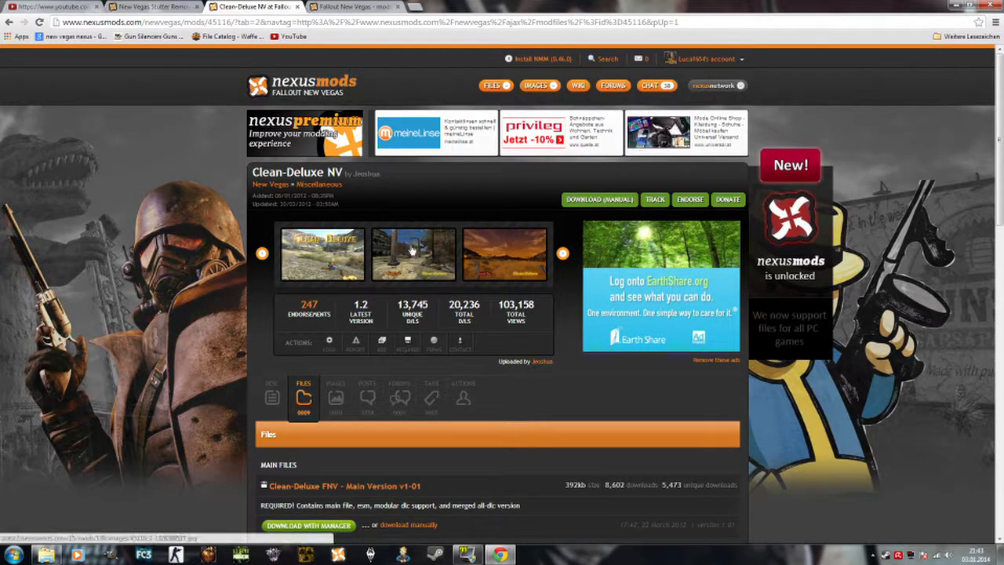
pyautogui.scroll(-3)
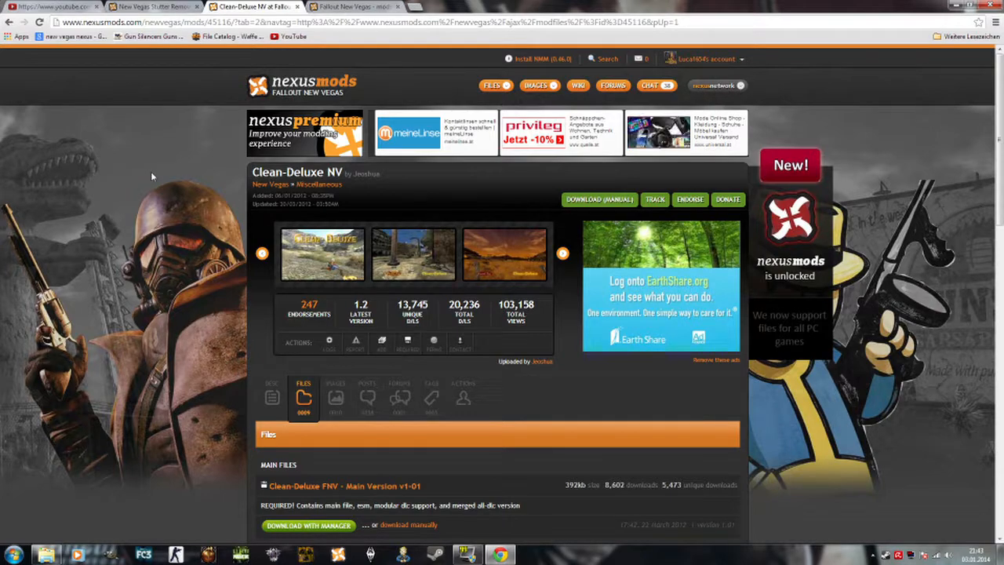
pyautogui.scroll(-3)
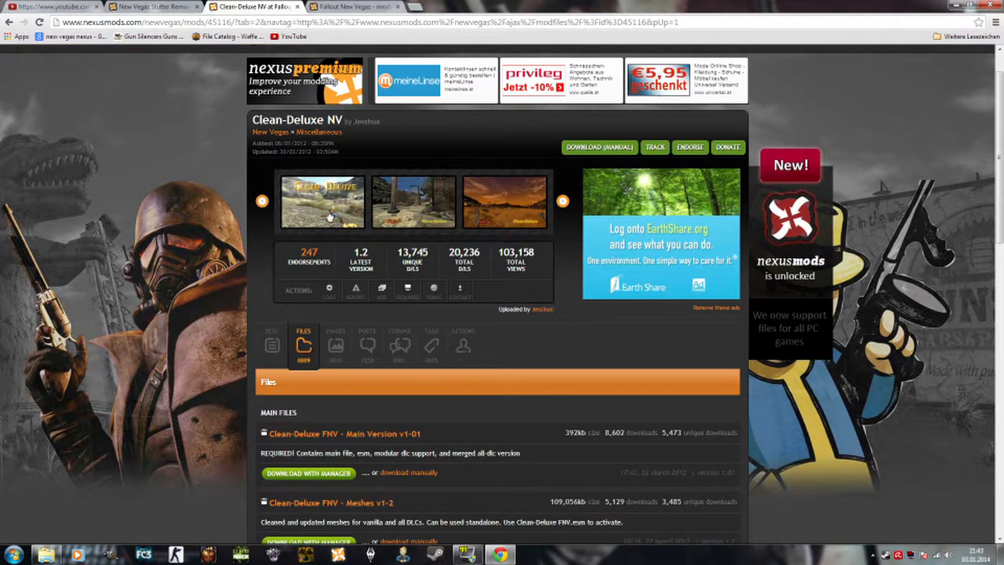
pyautogui.scroll(-3)
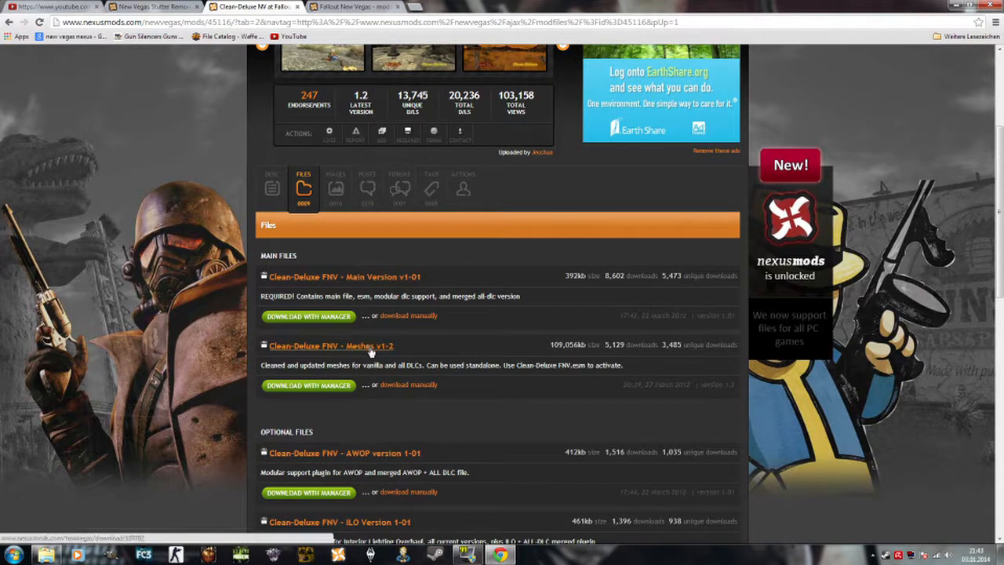
pyautogui.moveTo(371, 350)
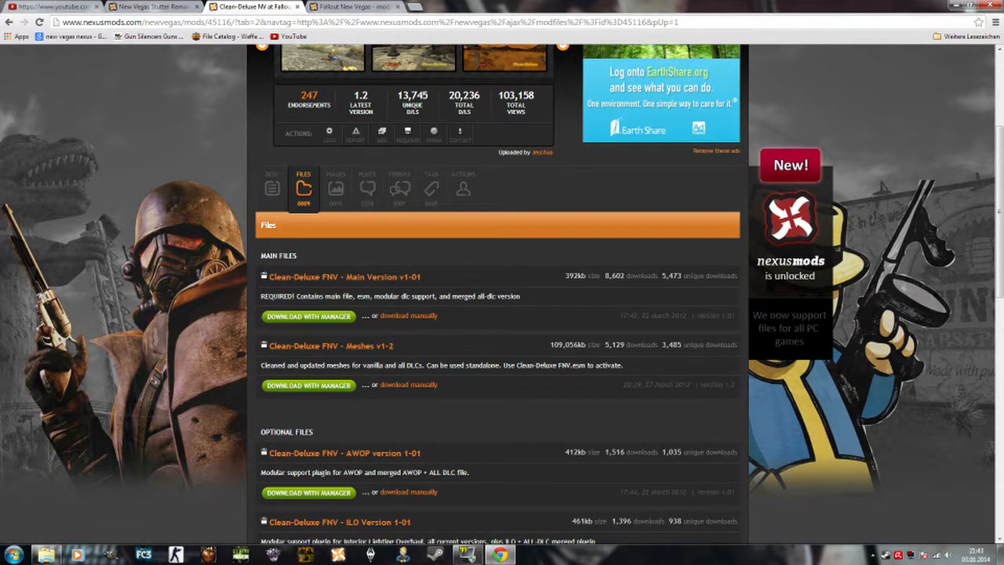
pyautogui.moveTo(615, 355)
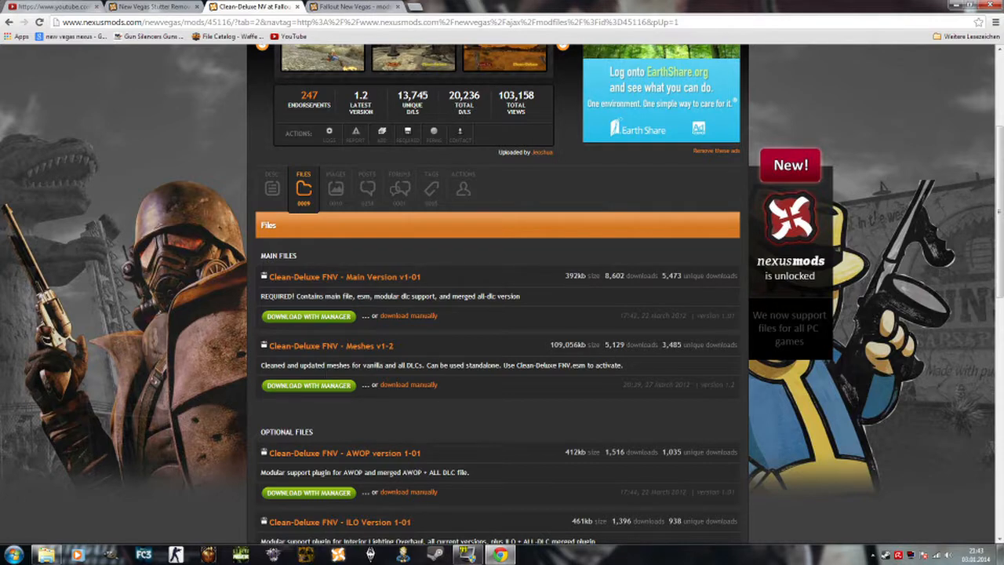
pyautogui.moveTo(427, 435)
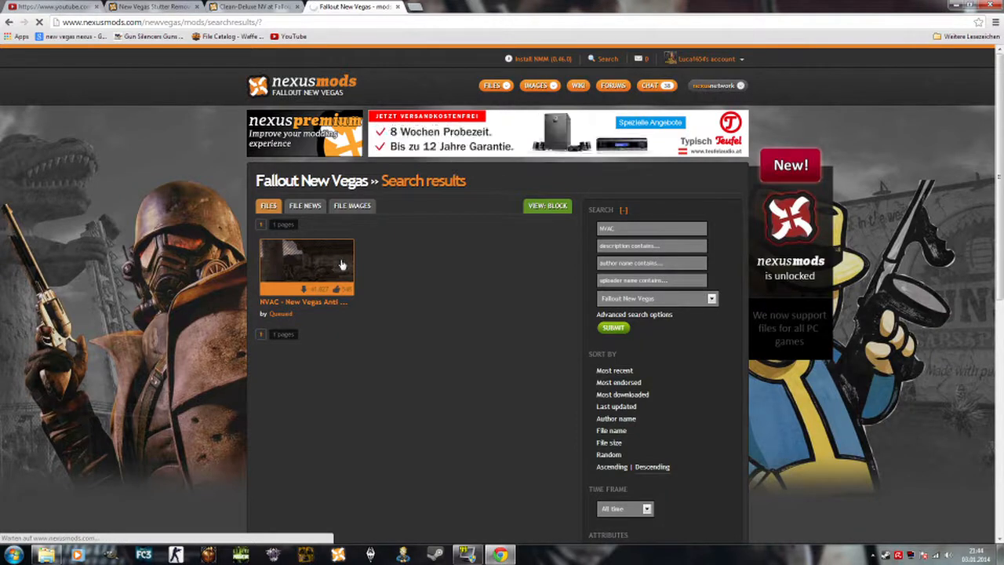
# Step: Open the NVAC - New Vegas Anti Crash result and read through its description
pyautogui.click(306, 267)
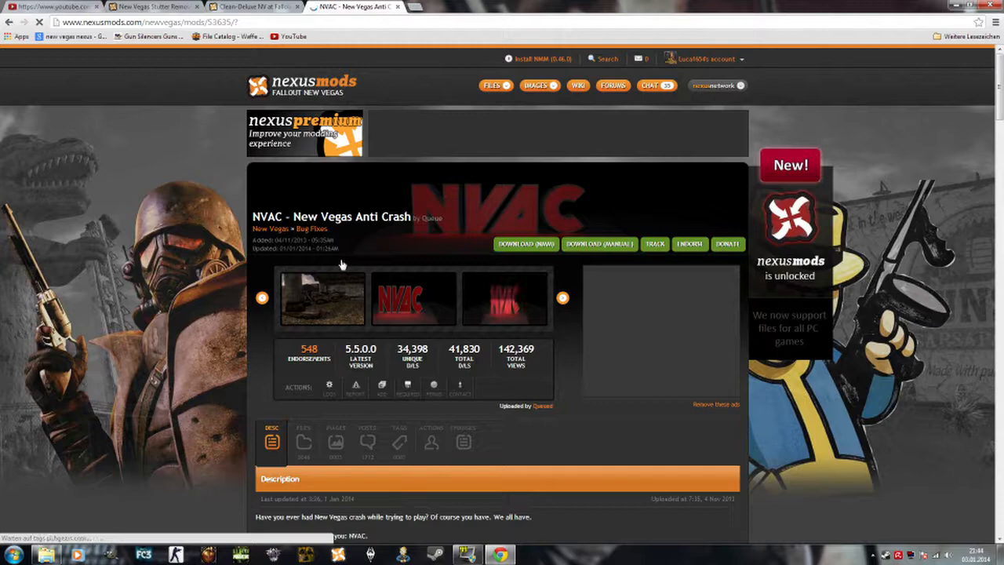
pyautogui.scroll(-3)
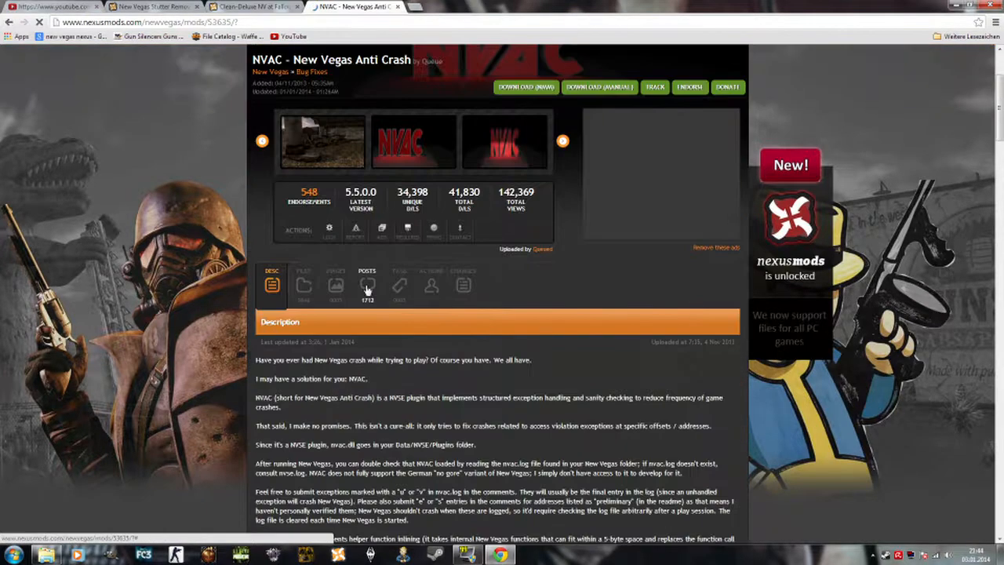
pyautogui.scroll(-3)
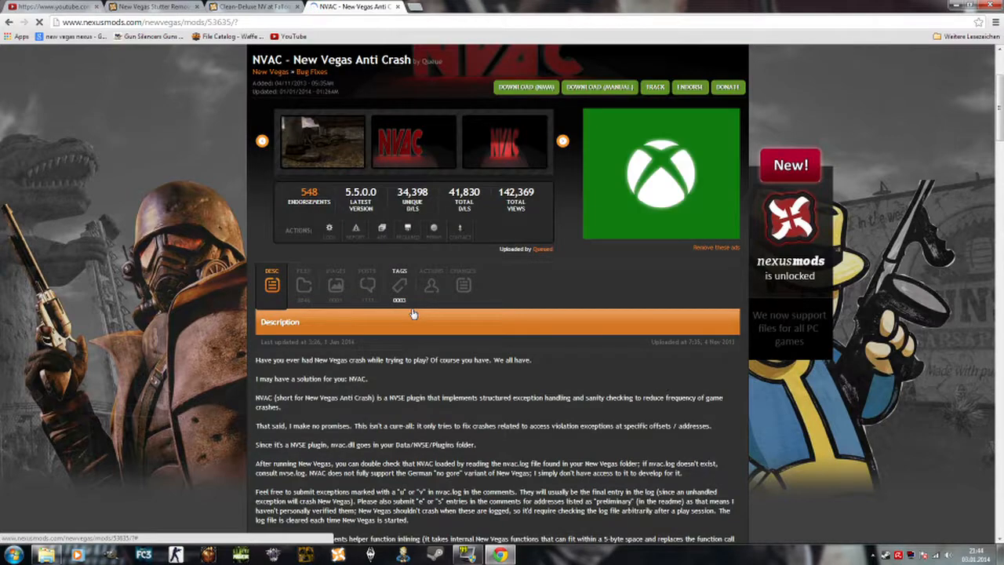
pyautogui.scroll(-3)
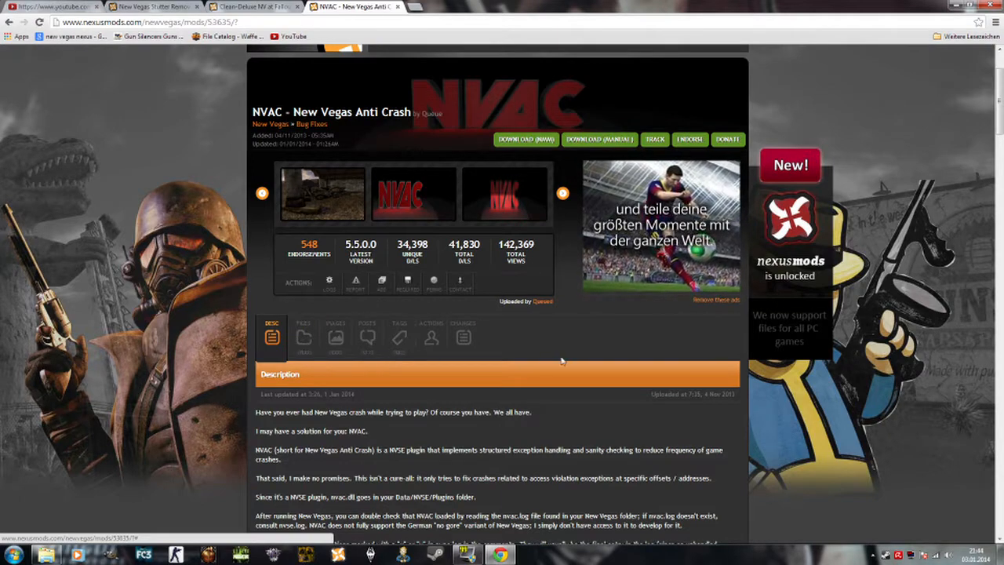
pyautogui.scroll(-3)
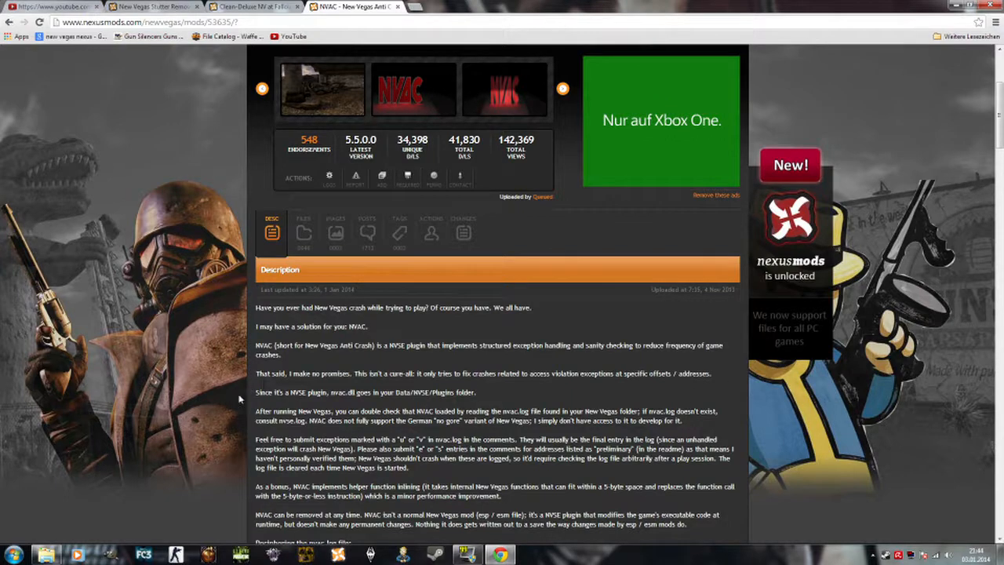
pyautogui.moveTo(720, 394)
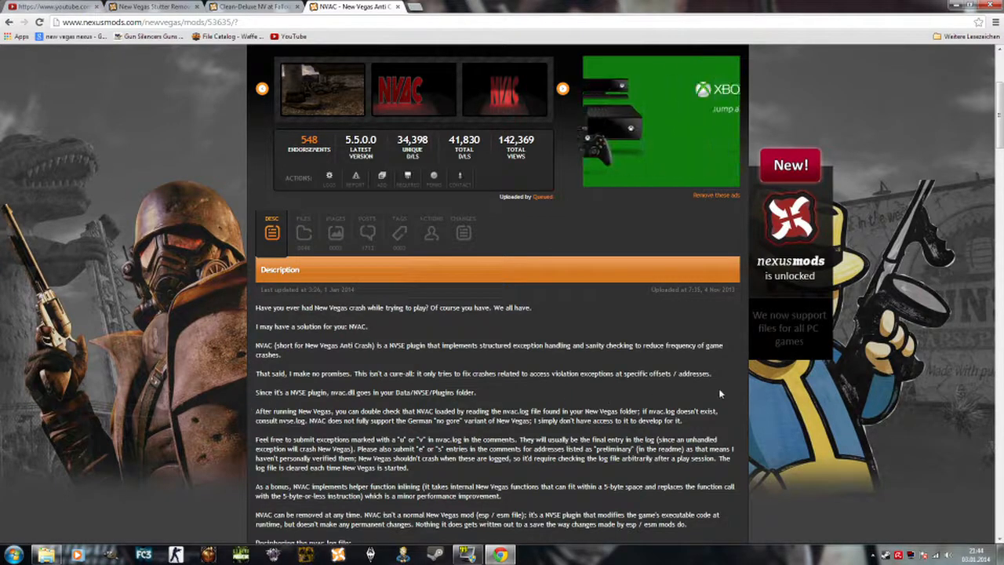
pyautogui.scroll(-3)
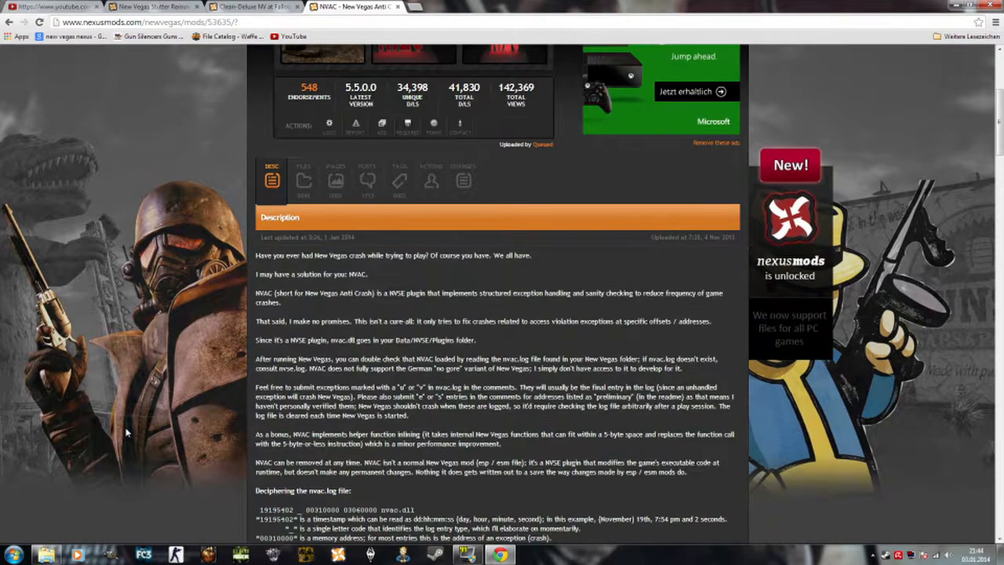
pyautogui.moveTo(619, 459)
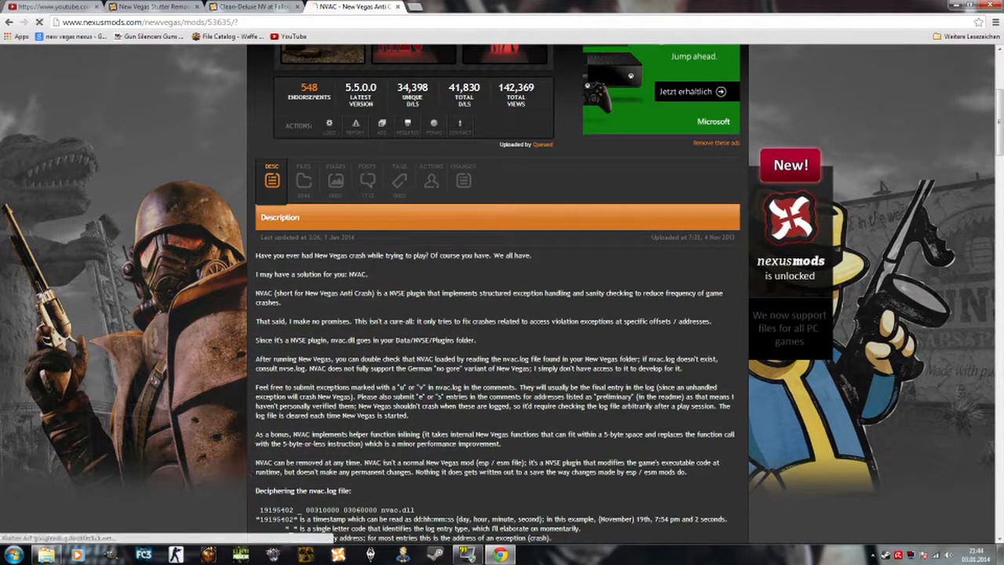
pyautogui.scroll(3)
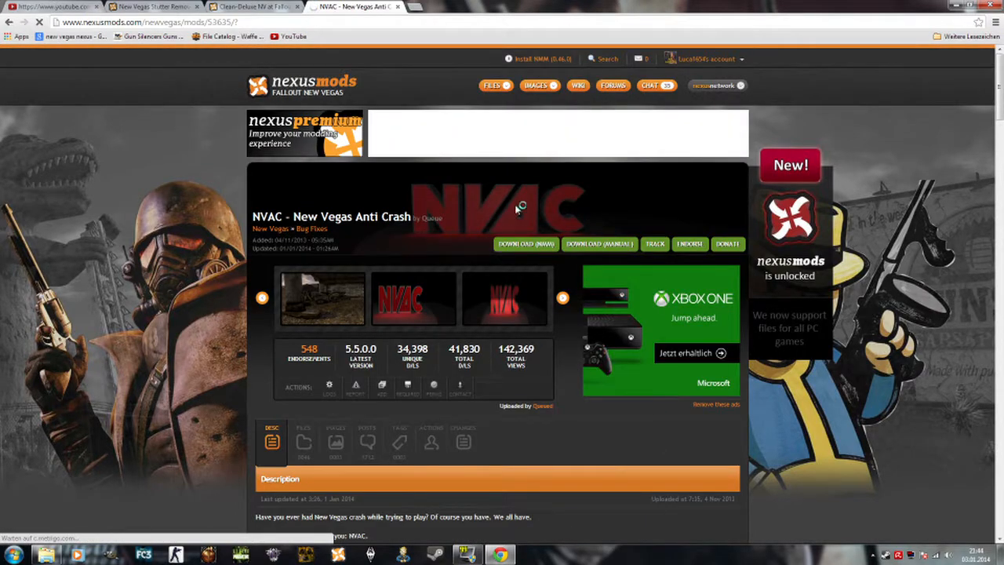
pyautogui.scroll(-3)
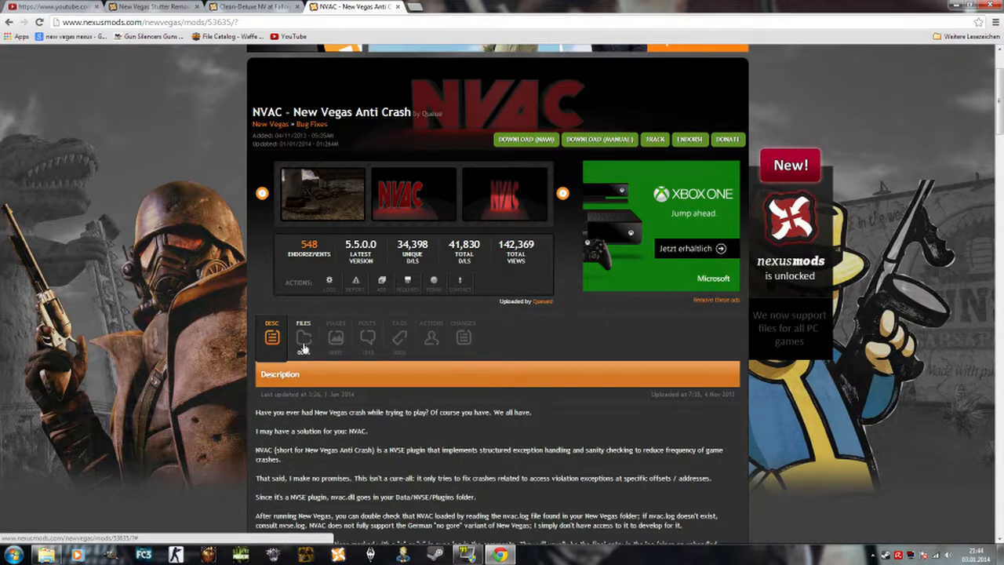
# Step: Show NVAC's files list: main file, optional Benchmark v4 and old versions
pyautogui.click(304, 337)
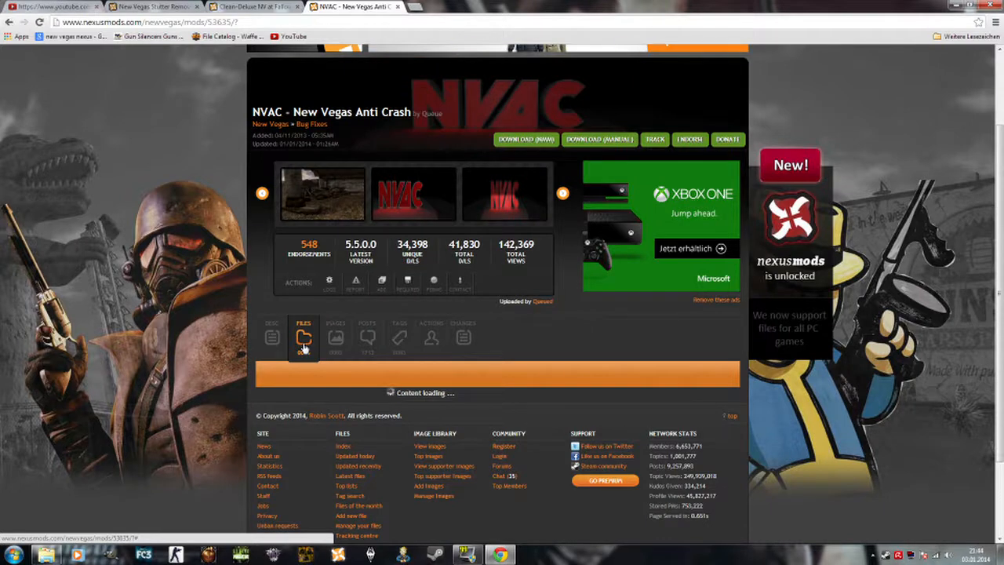
pyautogui.click(303, 337)
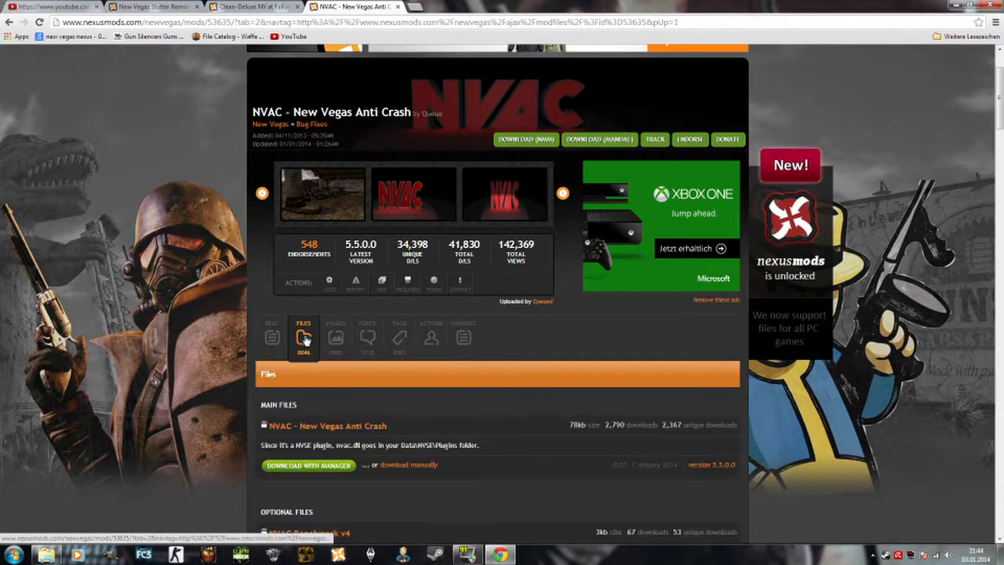
pyautogui.scroll(-3)
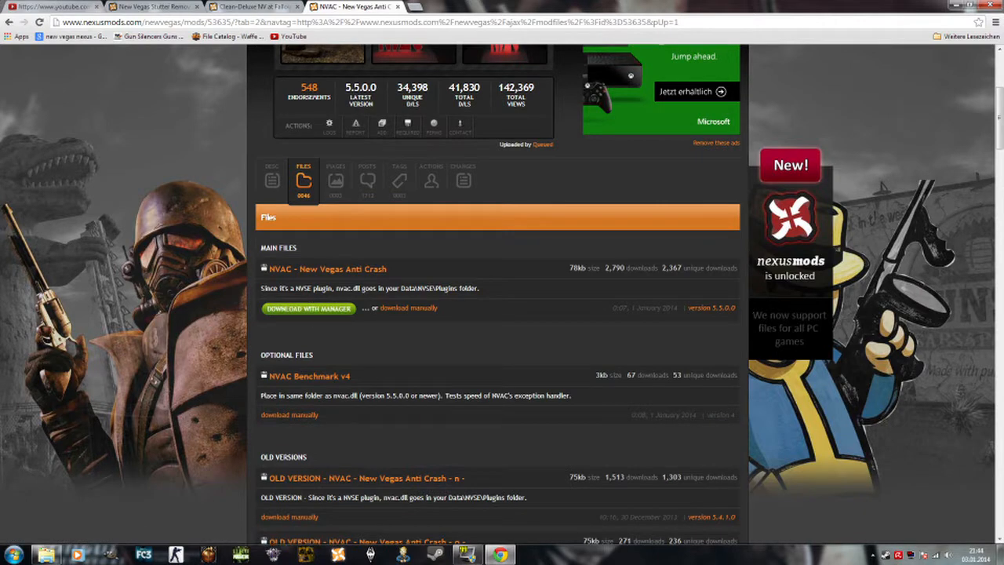
pyautogui.scroll(-3)
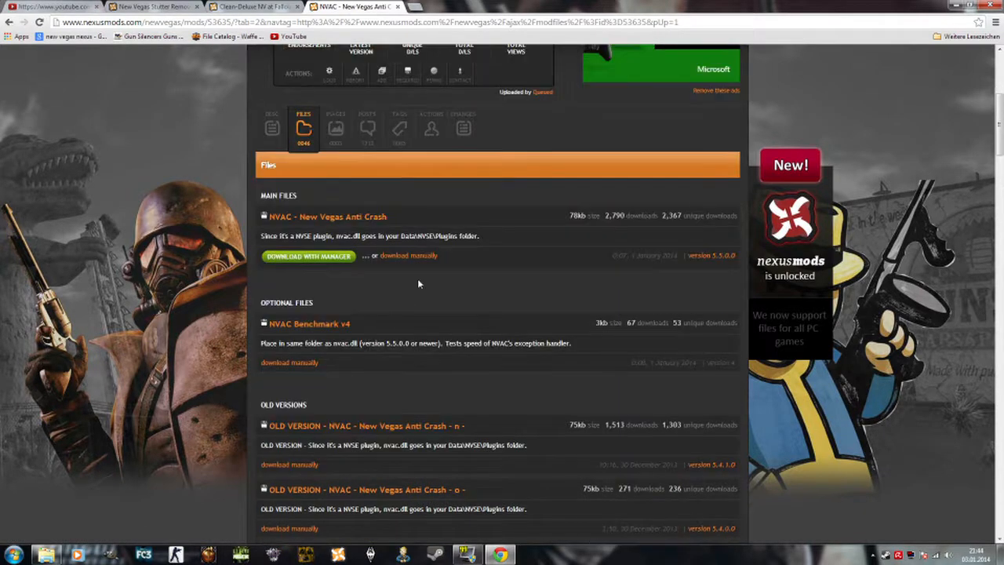
pyautogui.moveTo(408, 296)
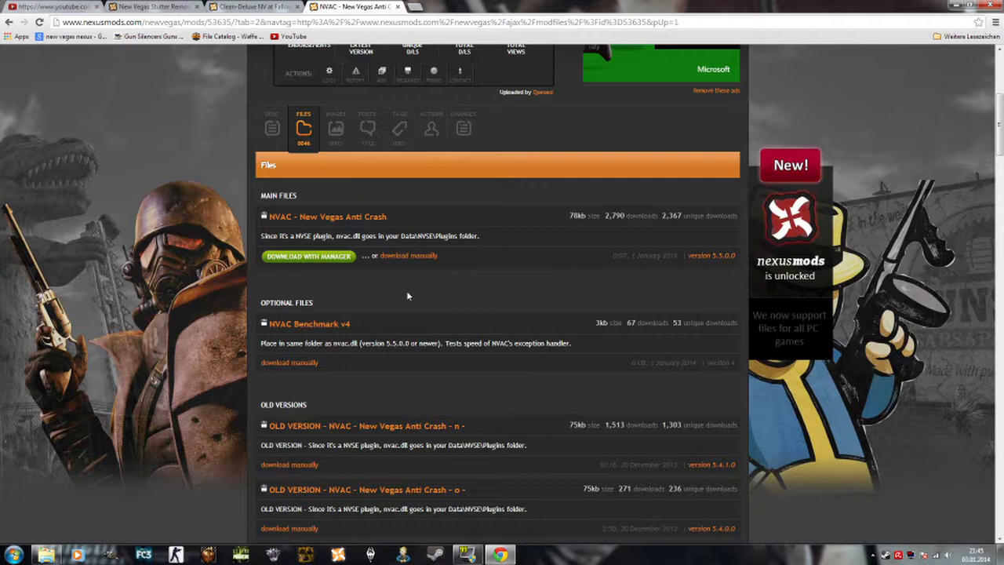
pyautogui.moveTo(407, 302)
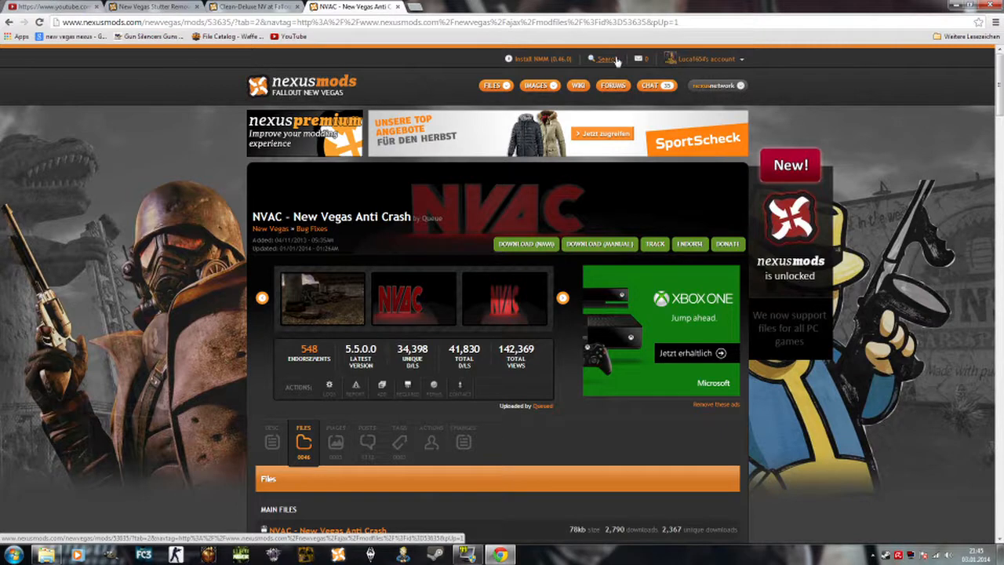
# Step: Search Nexus Mods for 4GB
pyautogui.click(604, 59)
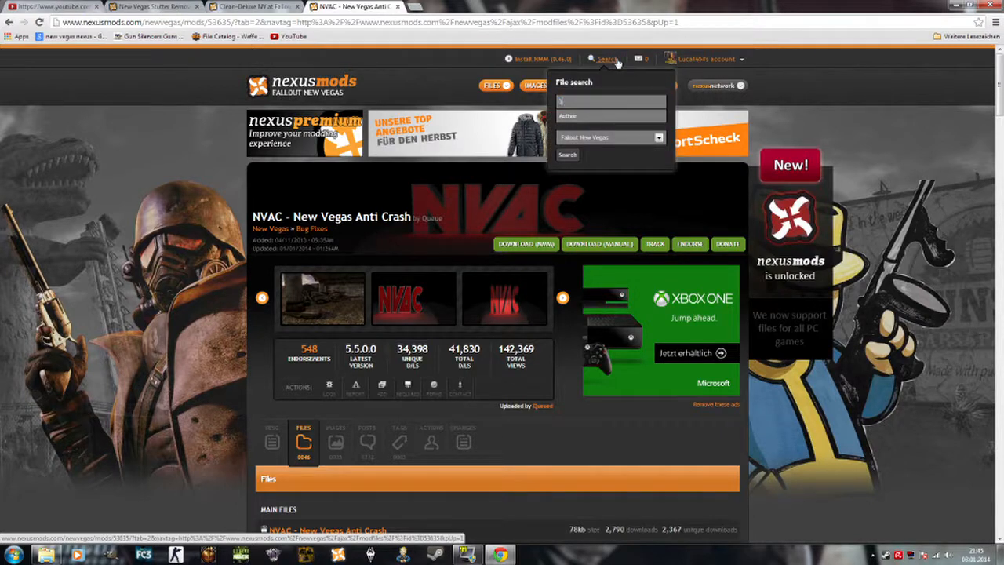
pyautogui.write('4GB')
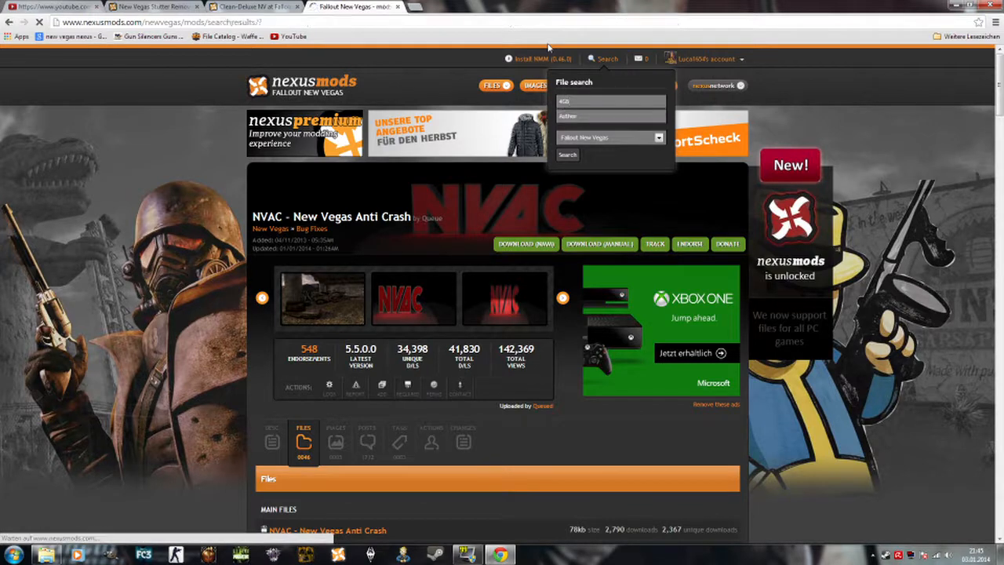
pyautogui.click(566, 155)
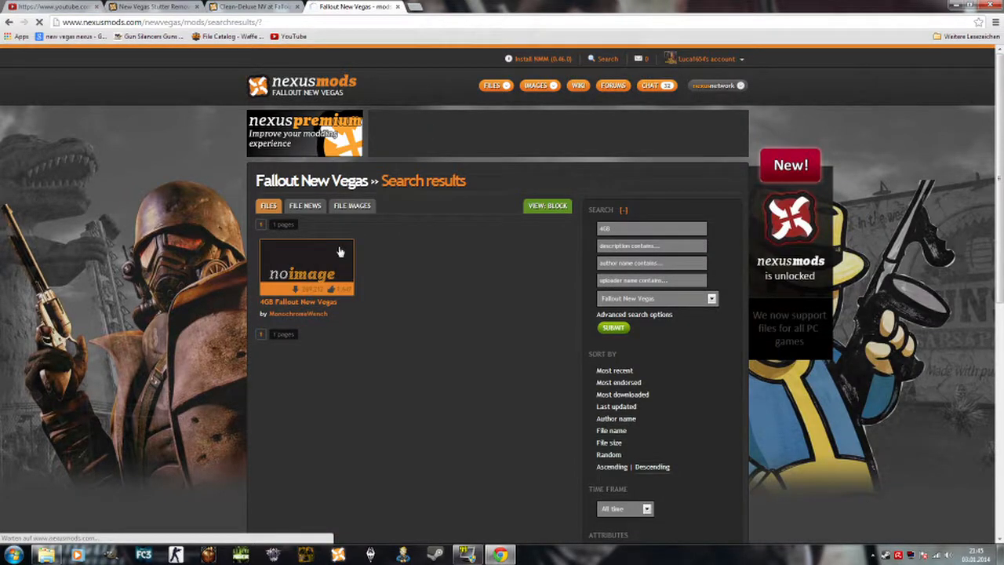
# Step: Open the 4GB Fallout New Vegas mod and view its files, including FNV4GB-1-6
pyautogui.click(307, 266)
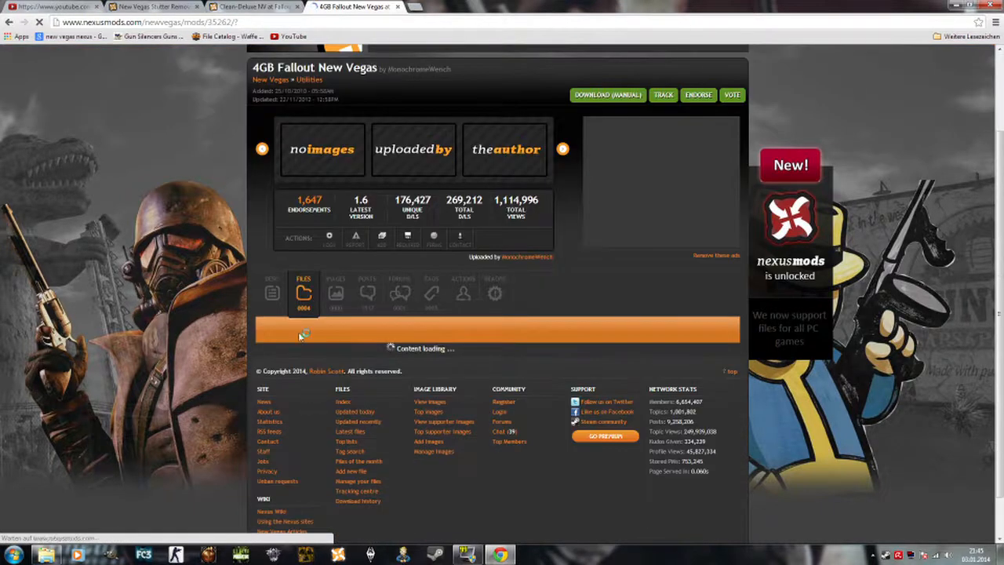
pyautogui.click(304, 292)
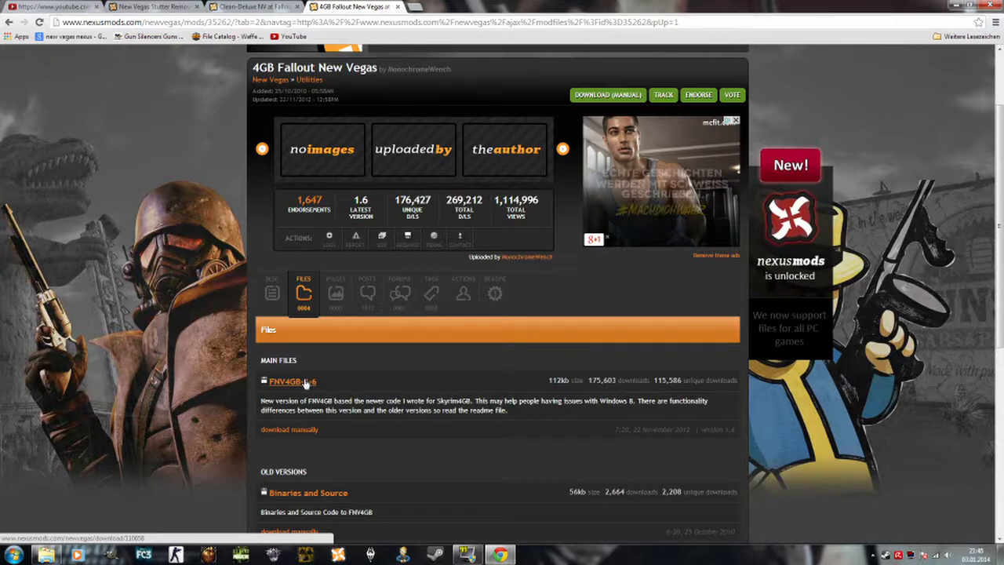
pyautogui.scroll(3)
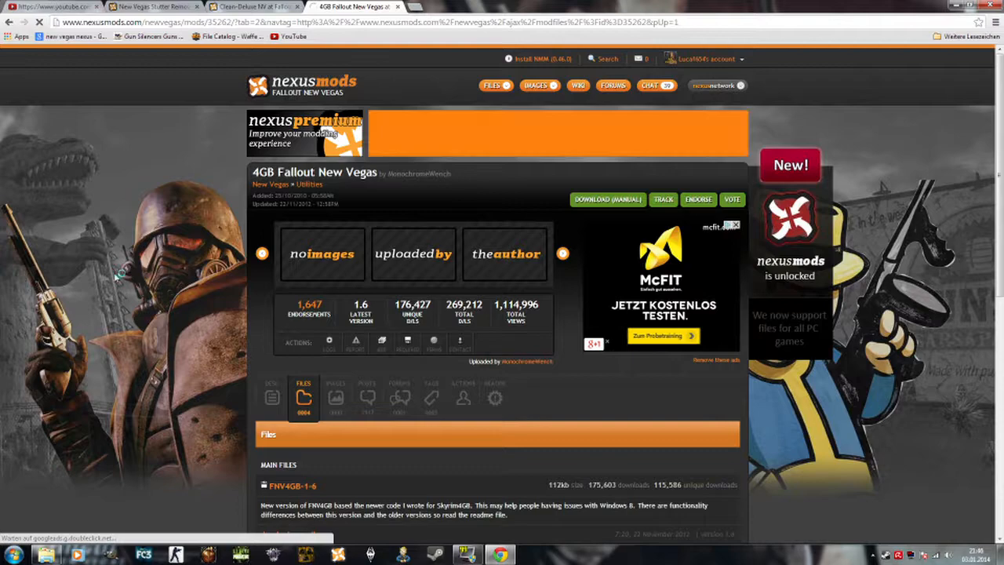
pyautogui.scroll(-3)
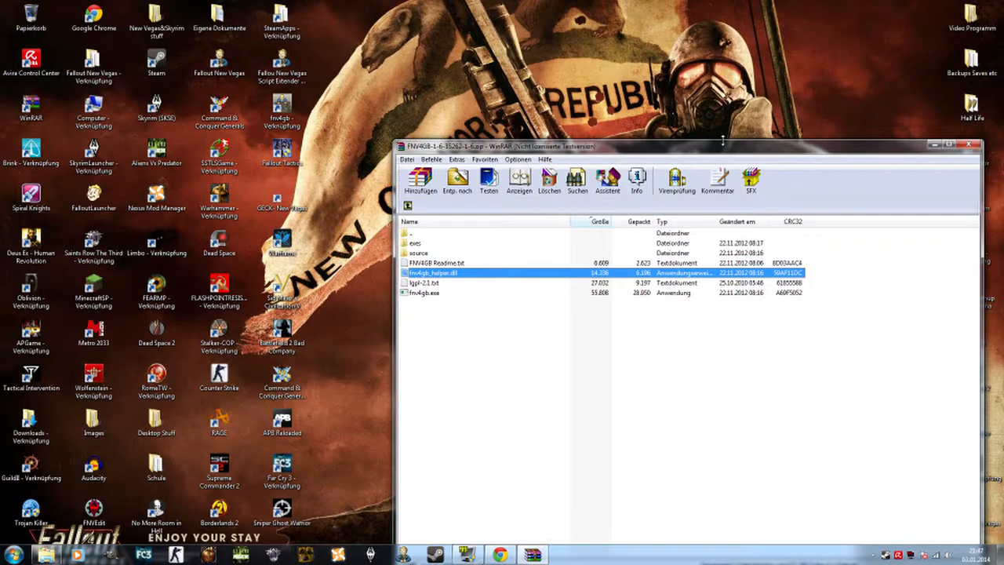
pyautogui.moveTo(627, 161)
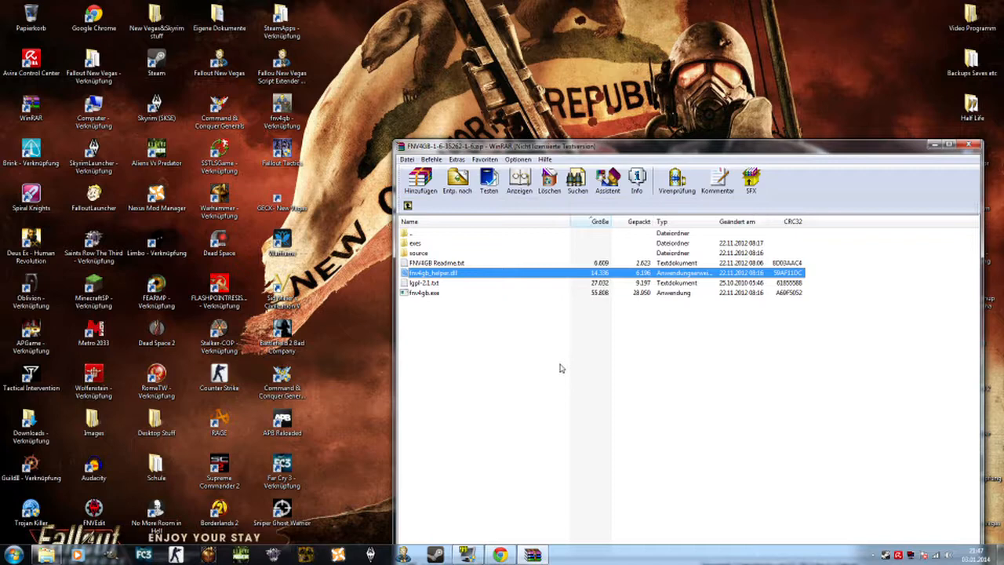
pyautogui.moveTo(520, 367)
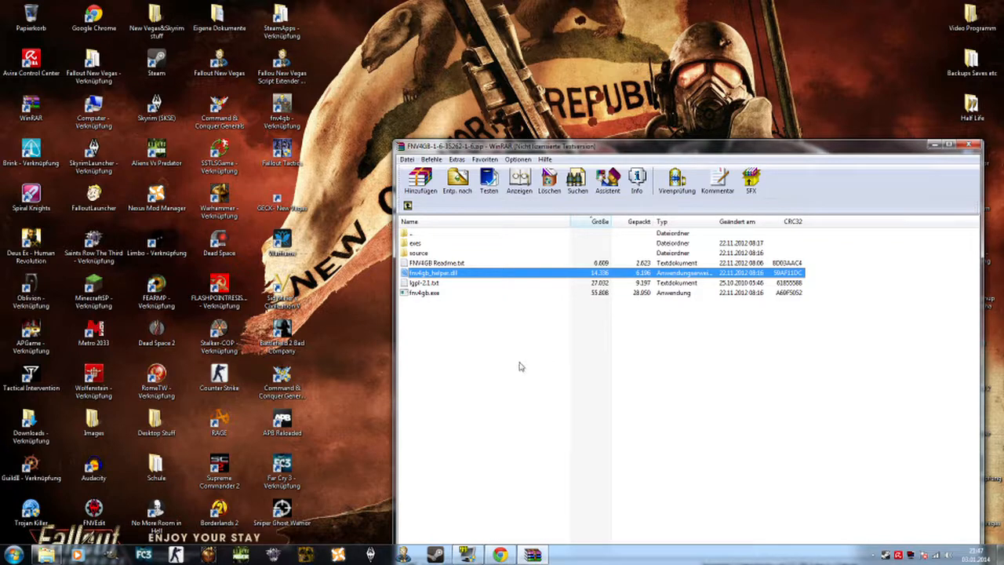
pyautogui.moveTo(506, 369)
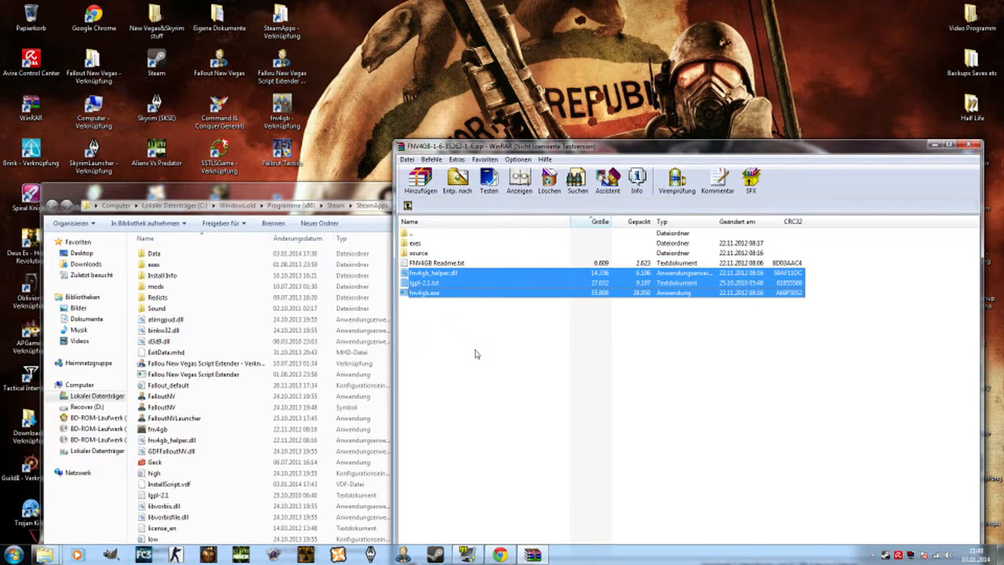
# Step: Select fnv4gb_helper.dll and the other FNV4GB files in the WinRAR archive
pyautogui.click(433, 272)
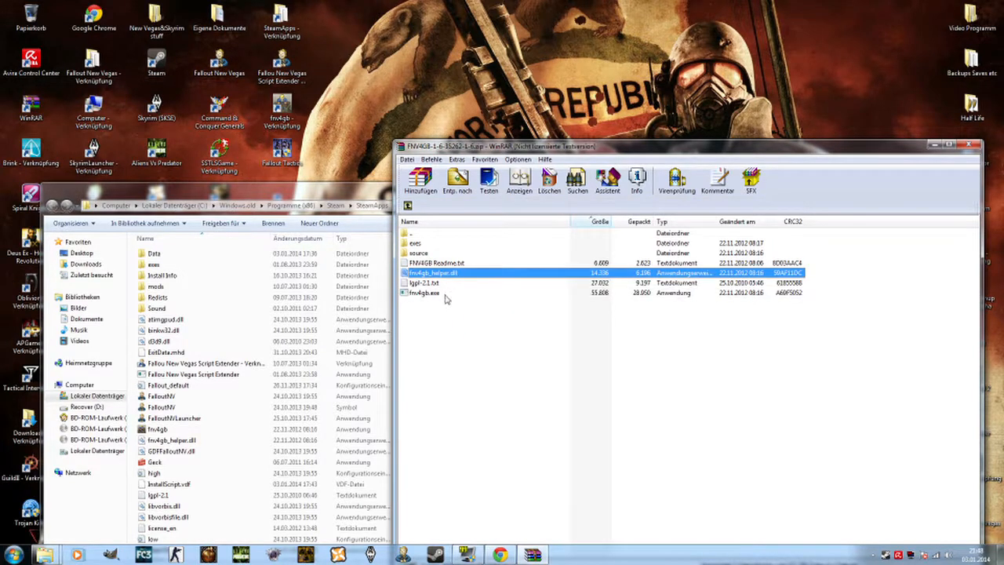
pyautogui.click(425, 292)
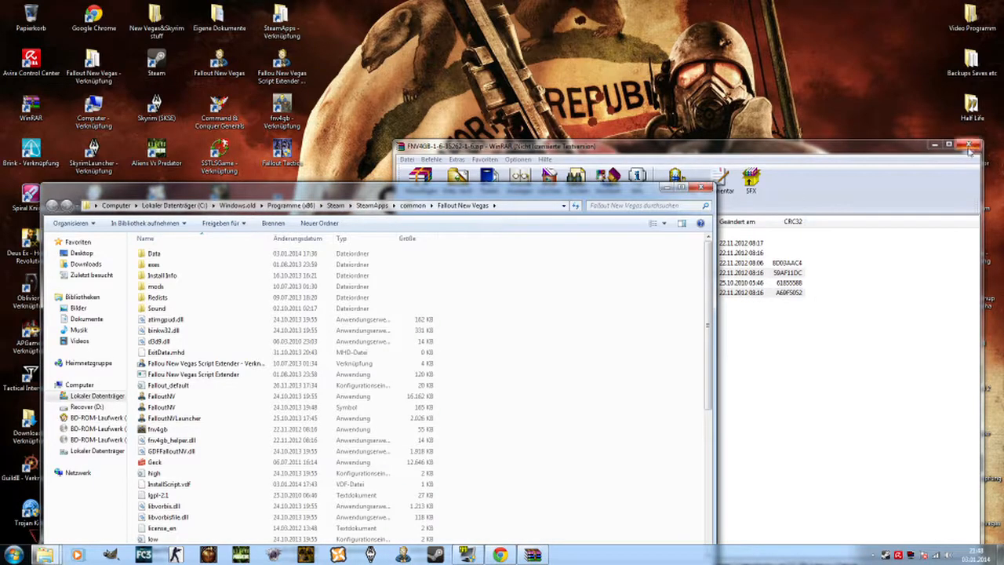
# Step: Close the FNV4GB archive and open the downloaded NVSR zip in WinRAR
pyautogui.click(969, 146)
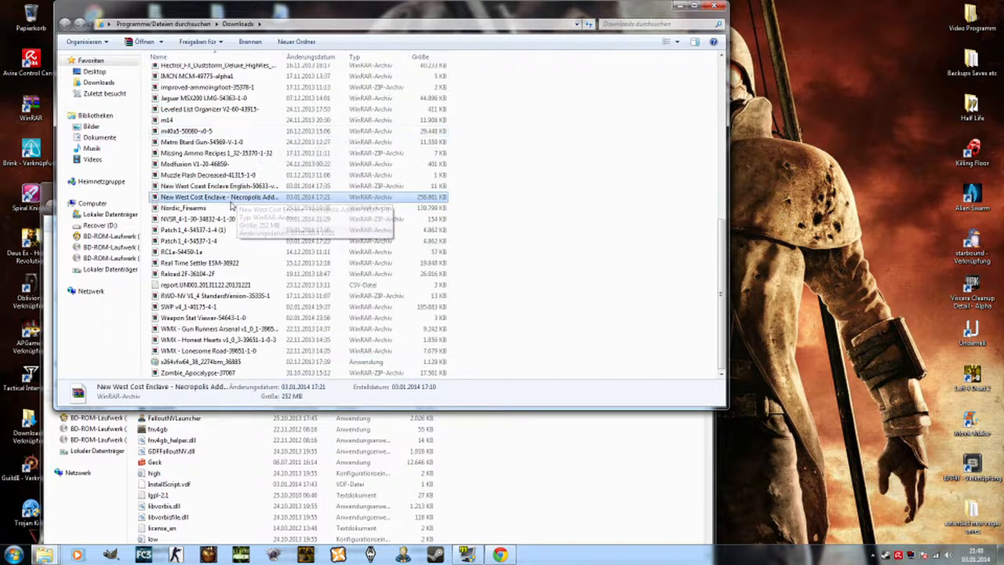
pyautogui.click(196, 219)
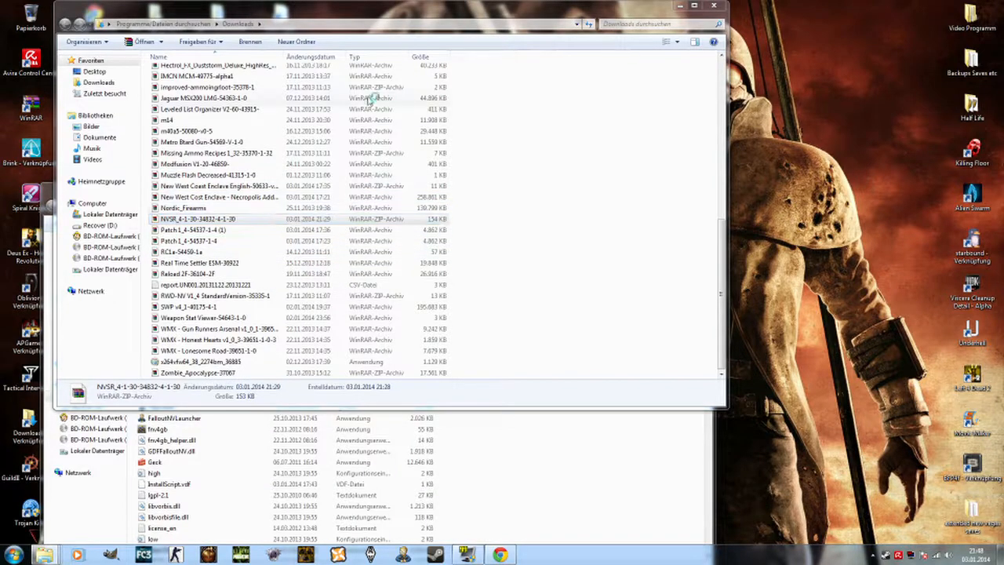
pyautogui.doubleClick(196, 219)
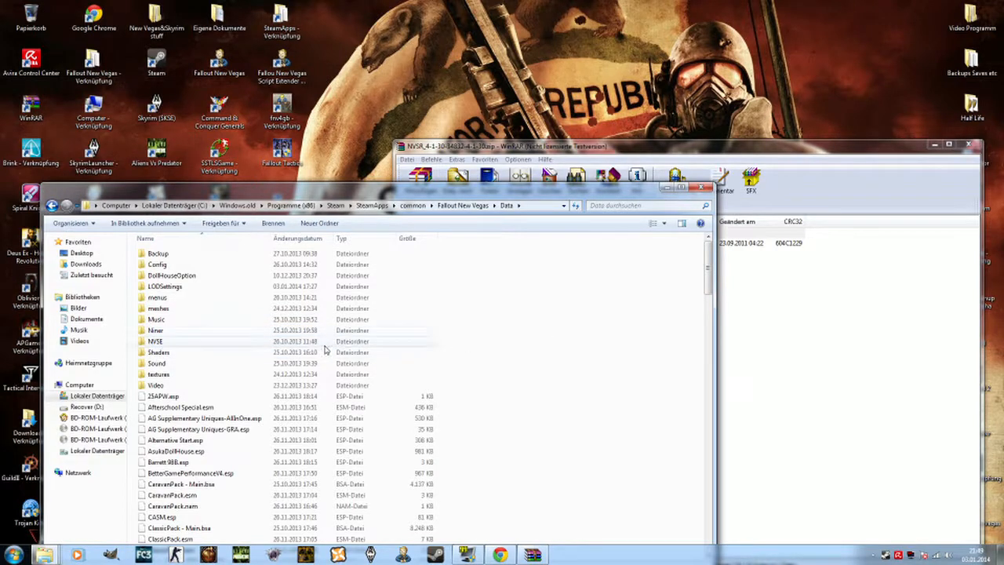
# Step: Peek into the NVSE folder twice, returning to the Data folder each time
pyautogui.doubleClick(156, 340)
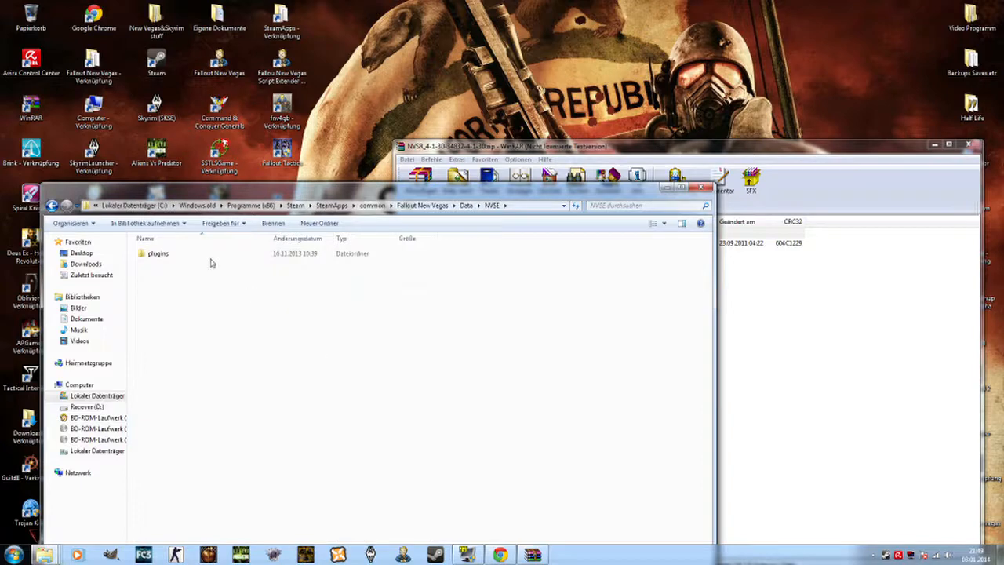
pyautogui.doubleClick(156, 252)
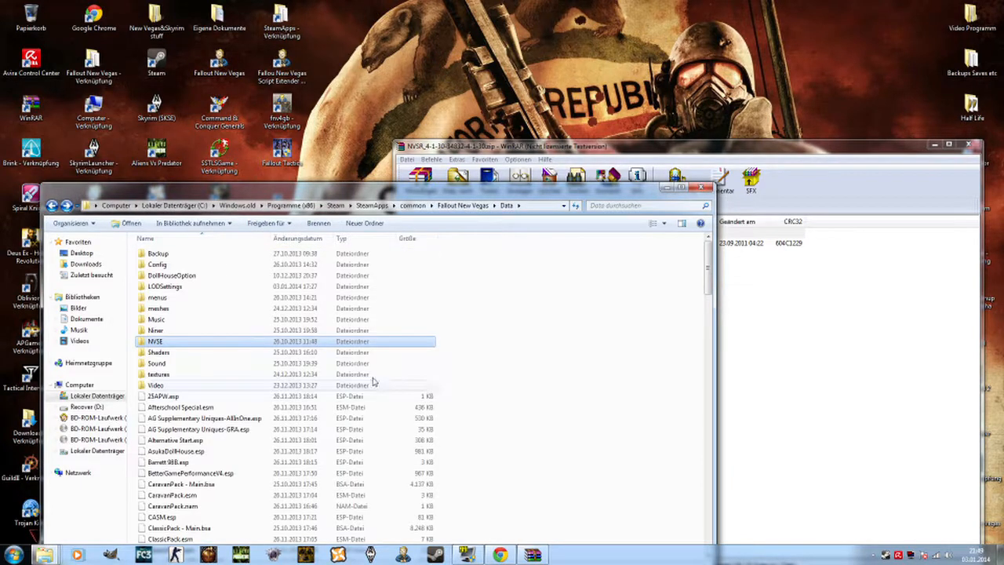
pyautogui.doubleClick(155, 341)
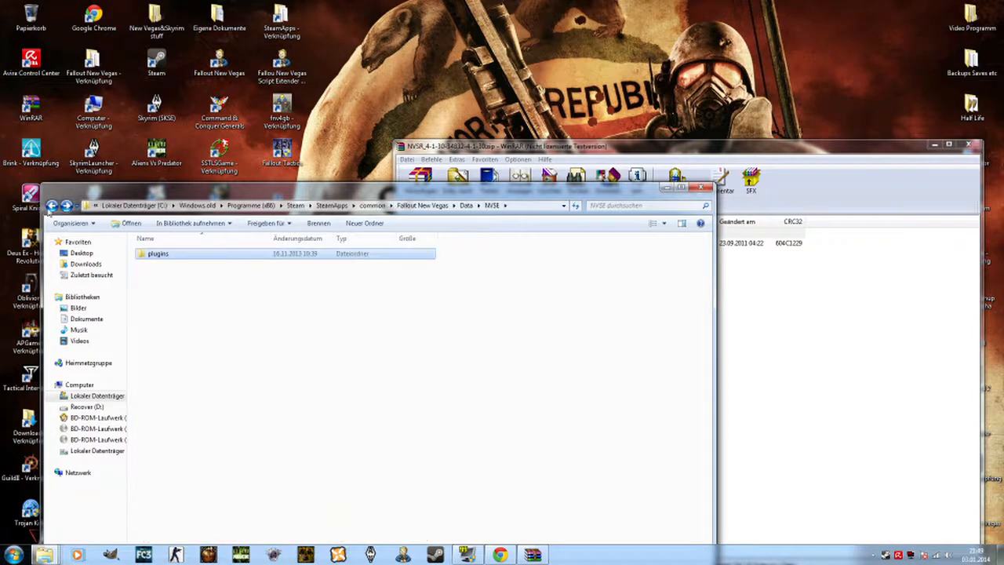
pyautogui.doubleClick(157, 253)
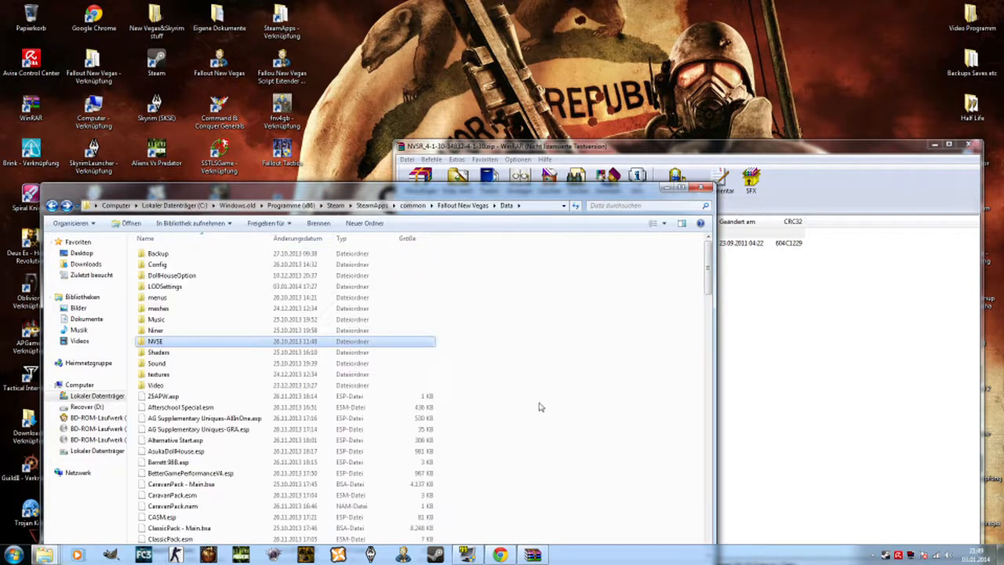
# Step: Create a new folder in Data, avoiding the NVSE clash, with a subfolder named plugin
pyautogui.rightClick(540, 406)
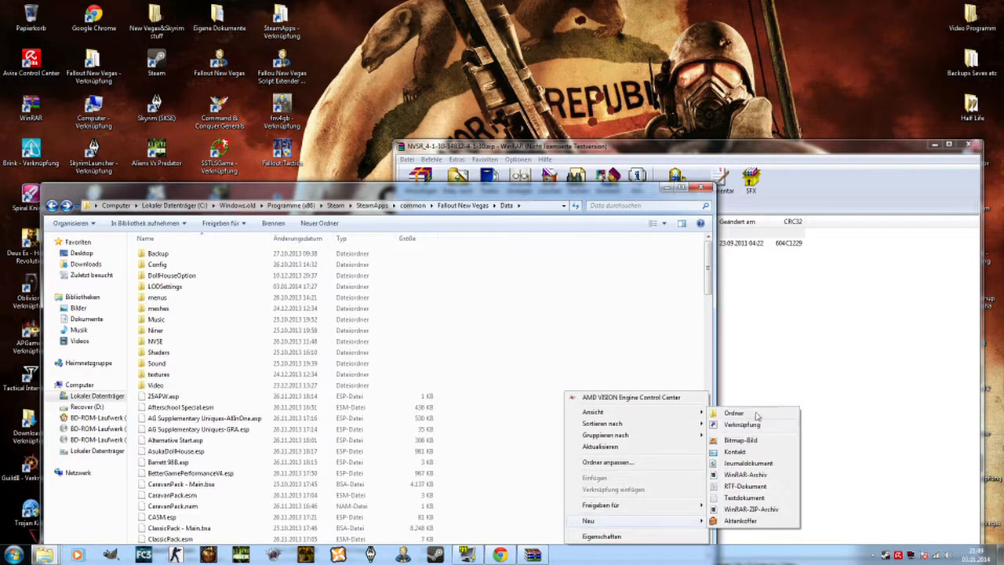
pyautogui.click(733, 413)
pyautogui.write('NVSE')
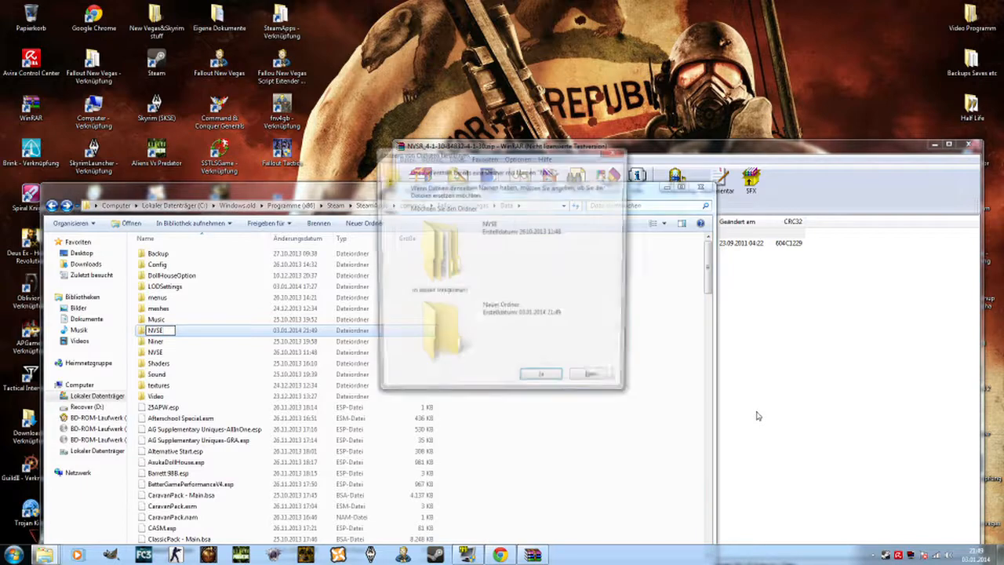
pyautogui.click(541, 373)
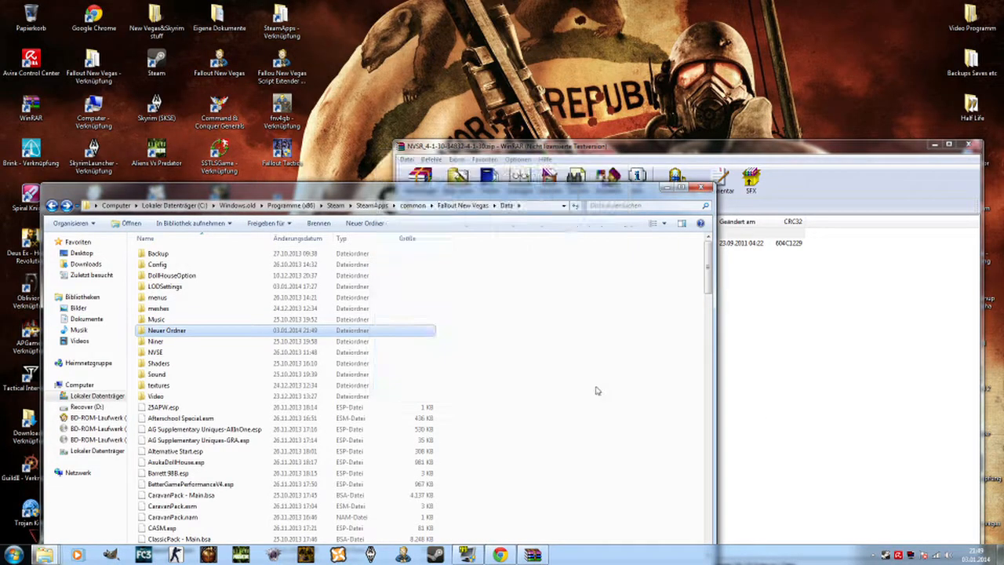
pyautogui.moveTo(207, 334)
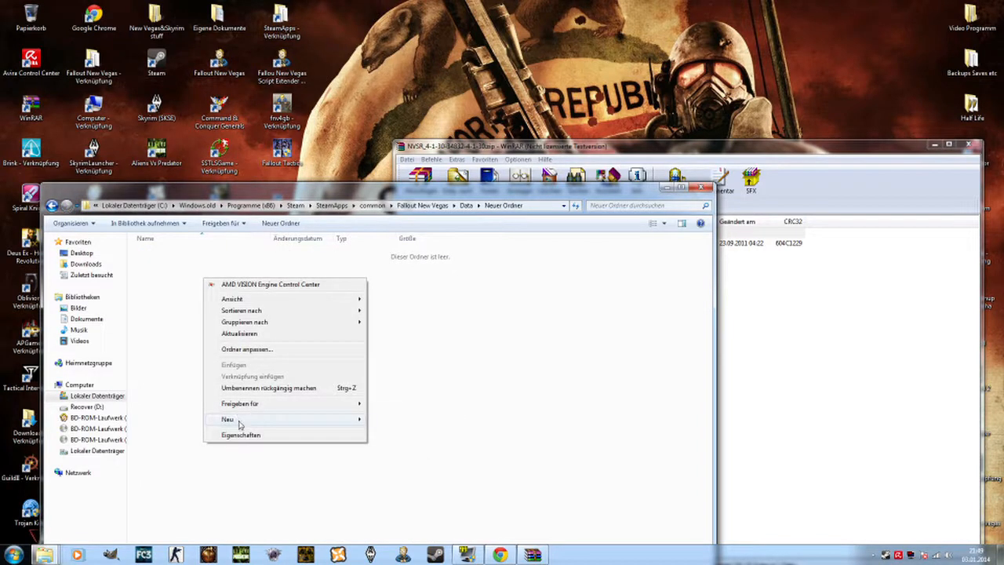
pyautogui.click(227, 418)
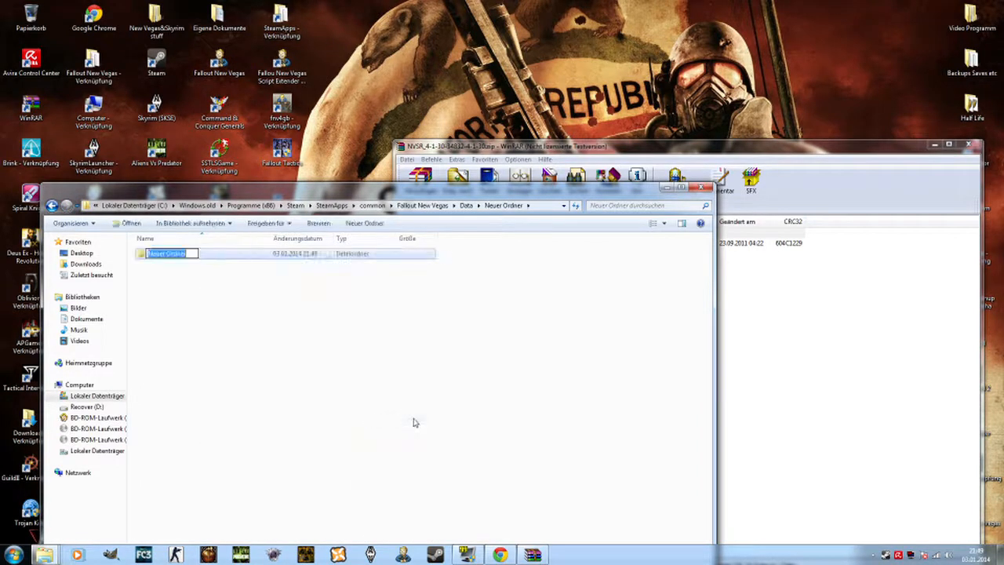
pyautogui.write('plugin')
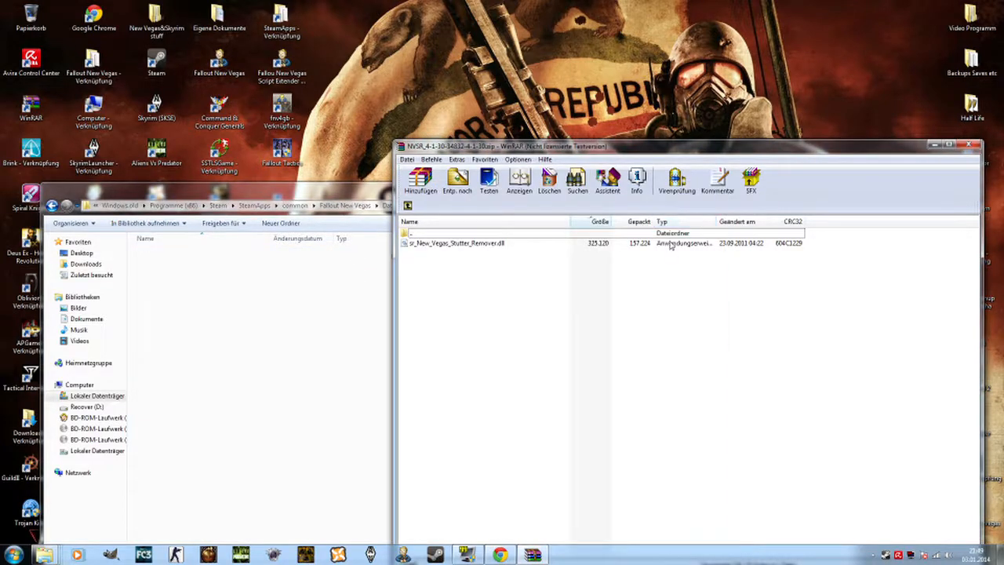
# Step: Pick sr_New_Vegas_Stutter_Remover.dll in WinRAR and open the NVSE plugins folder to check it
pyautogui.click(455, 243)
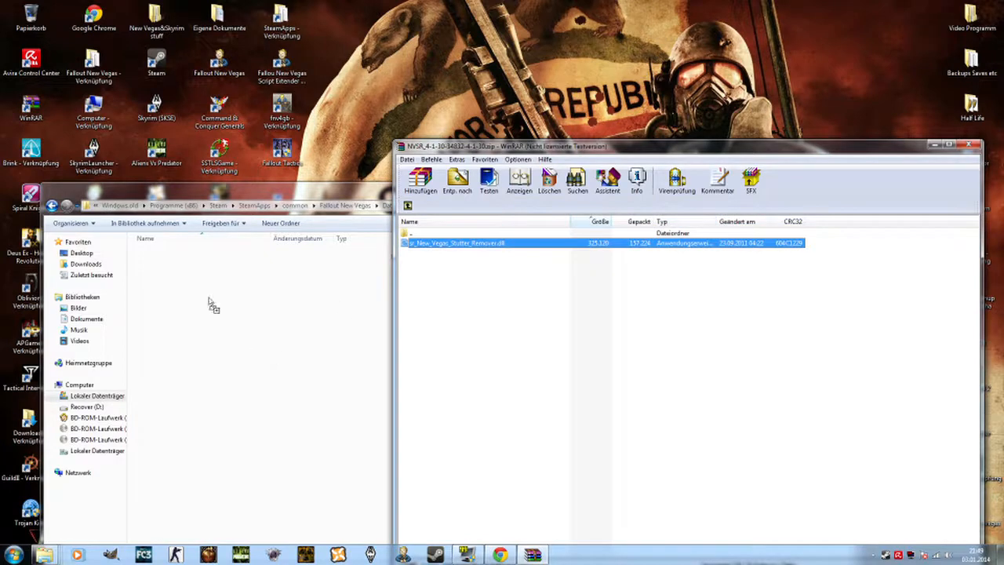
pyautogui.moveTo(222, 306)
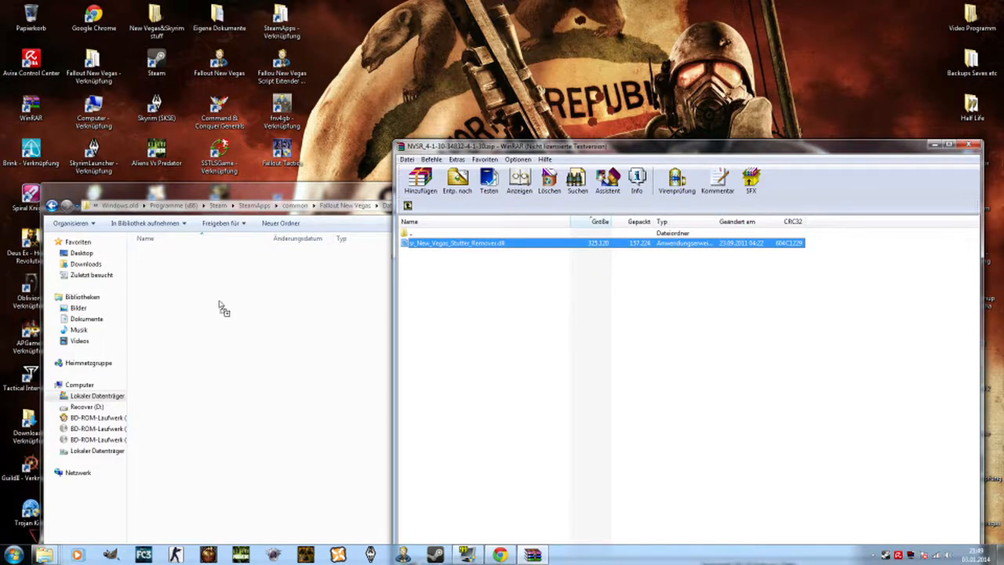
pyautogui.moveTo(288, 348)
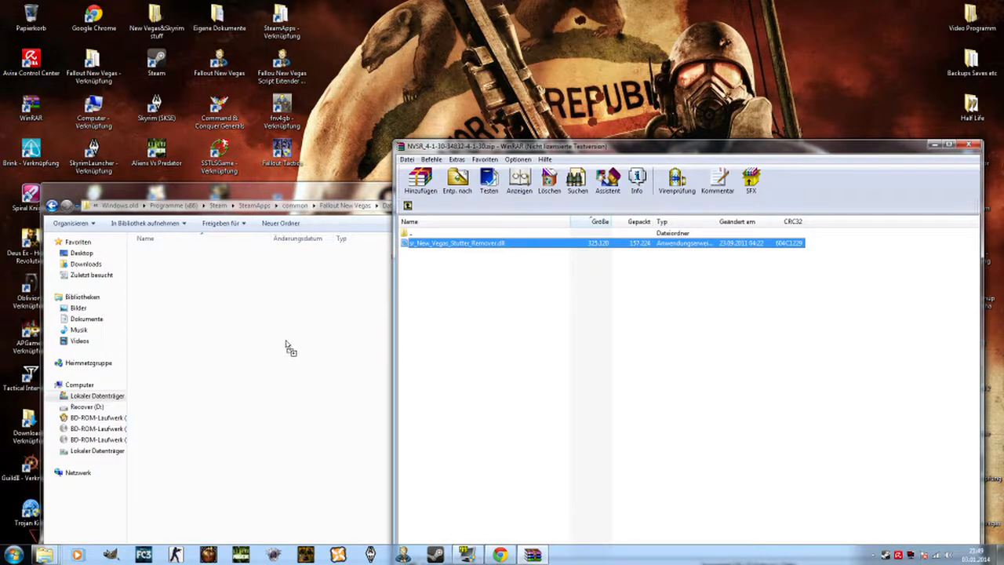
pyautogui.moveTo(59, 194)
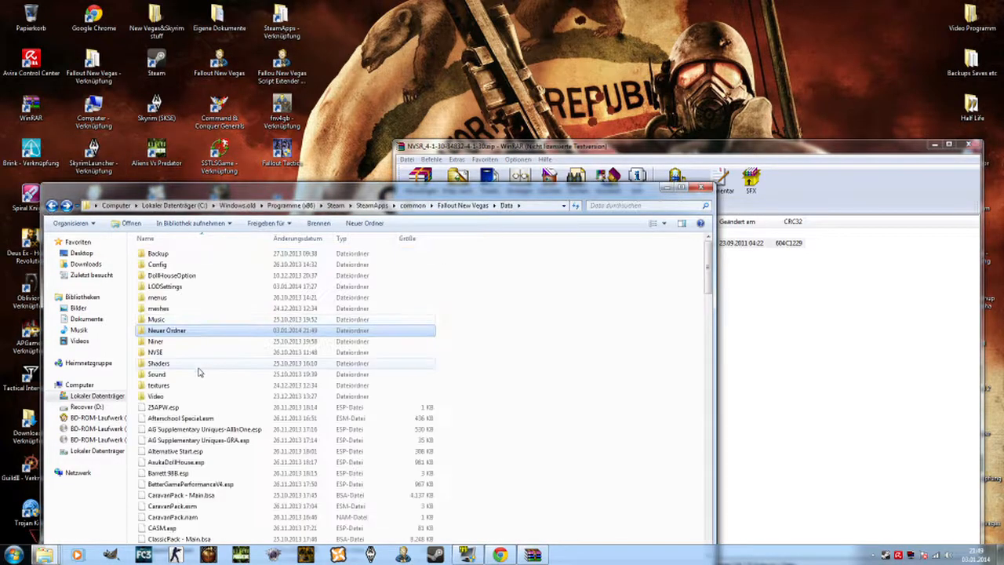
pyautogui.doubleClick(155, 351)
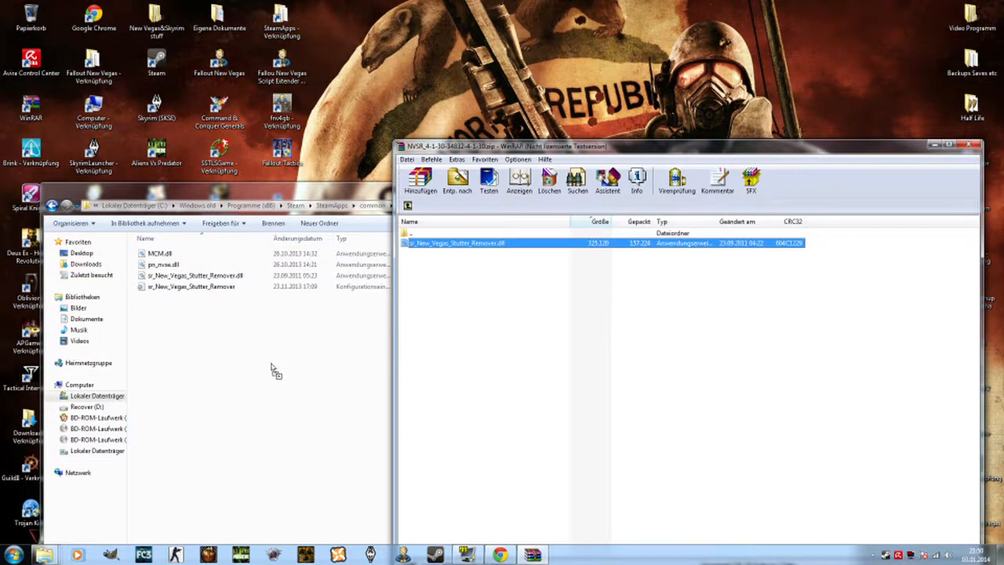
pyautogui.moveTo(223, 364)
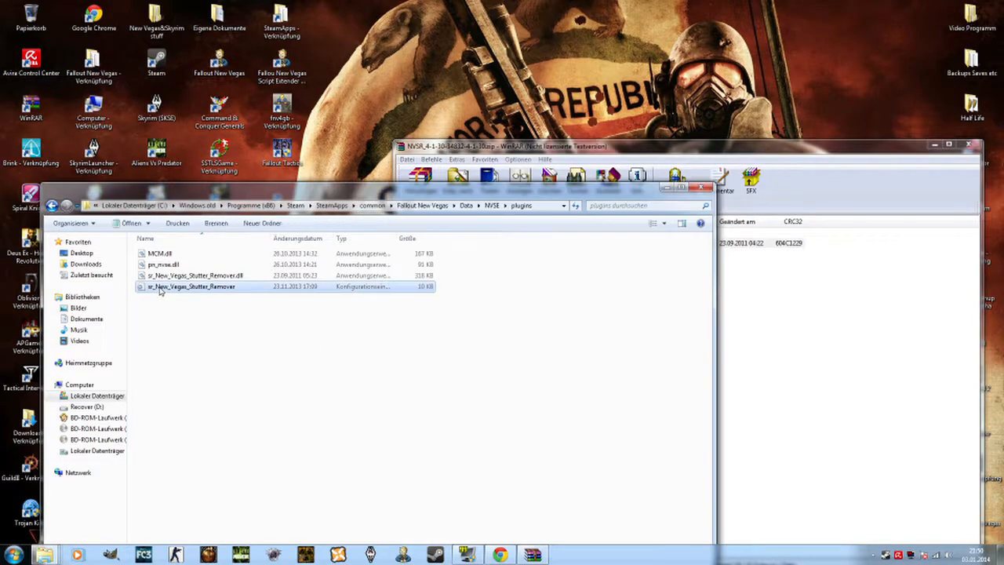
# Step: Open sr_New_Vegas_Stutter_Remover.ini in Notepad and scroll through its FPS settings
pyautogui.doubleClick(192, 286)
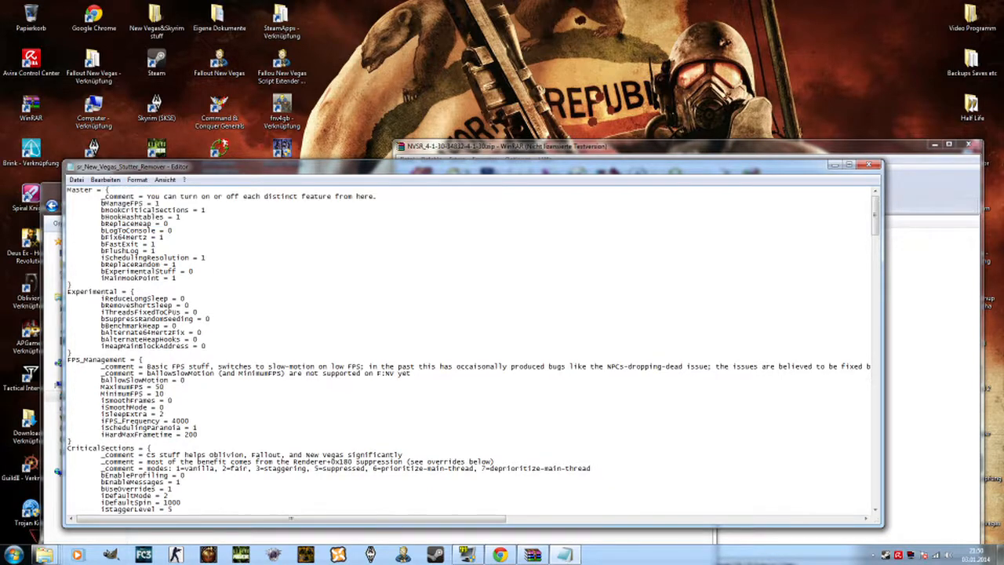
pyautogui.moveTo(816, 140)
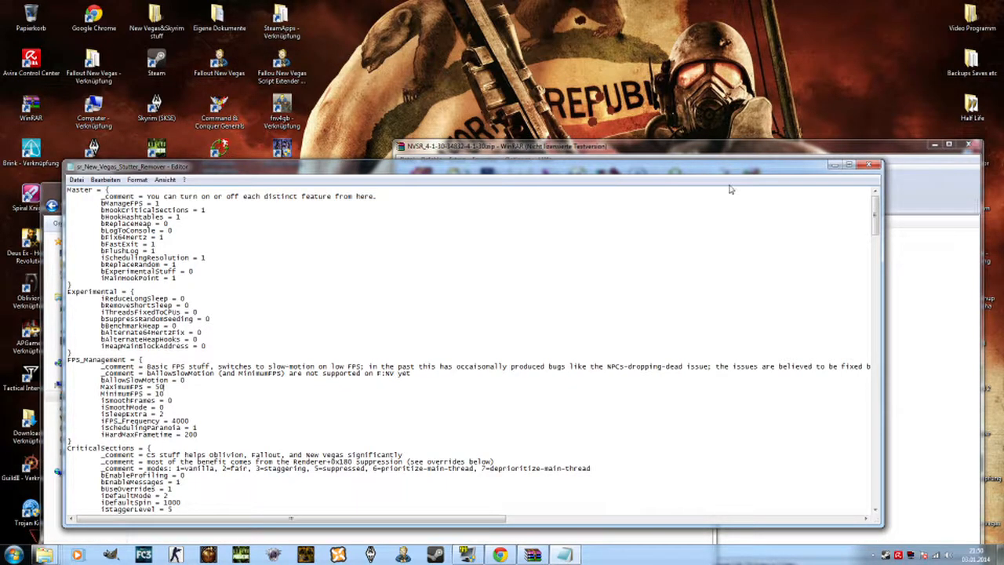
pyautogui.scroll(-3)
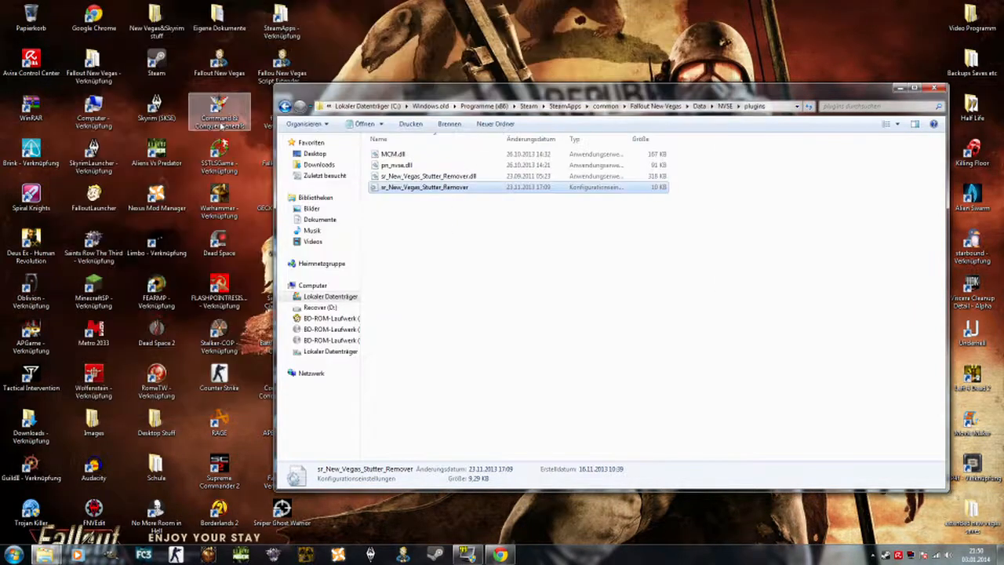
# Step: Move the Clean-Deluxe FNV ESP and ESM files into Data, choosing Verschieben und ersetzen
pyautogui.click(286, 106)
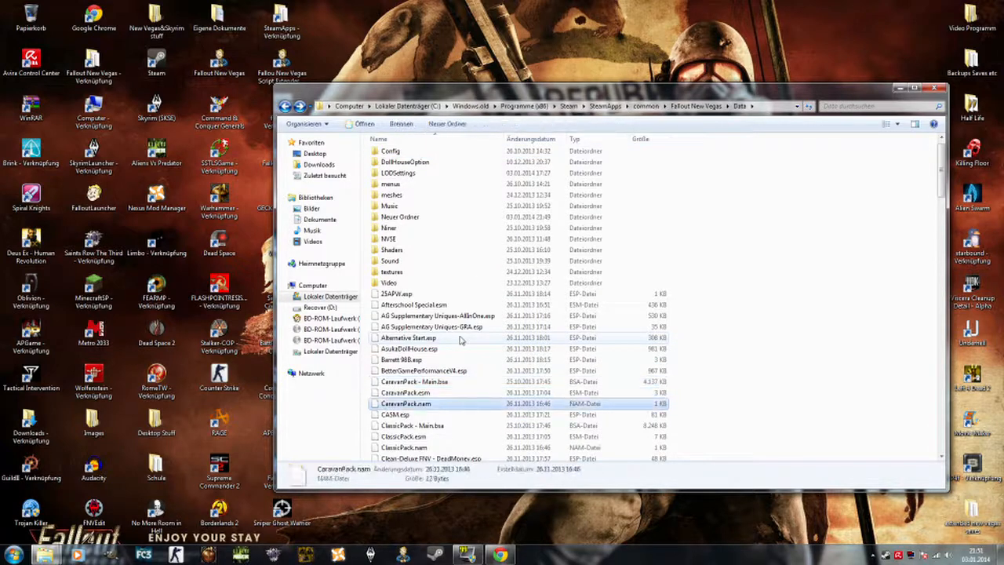
pyautogui.scroll(-3)
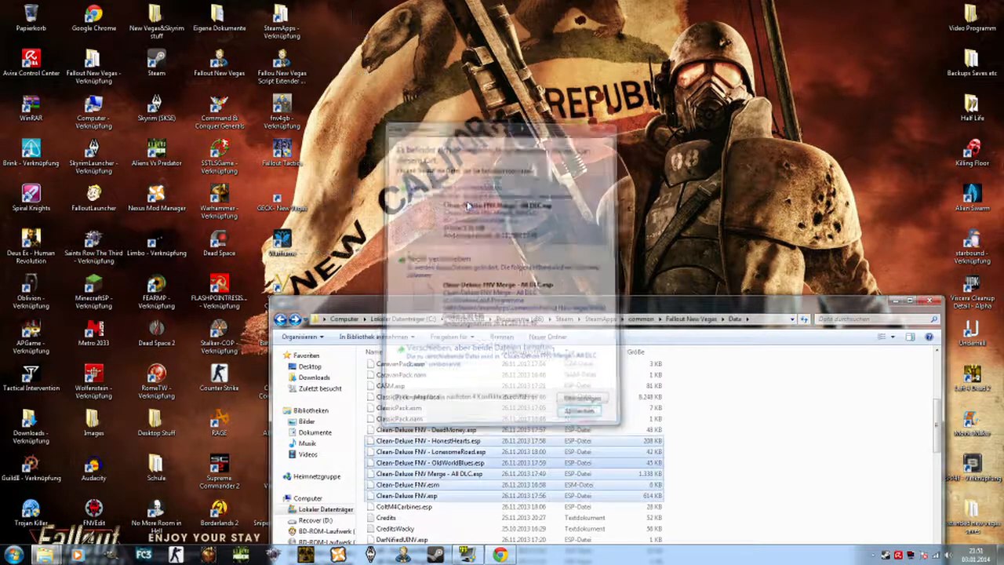
pyautogui.click(581, 396)
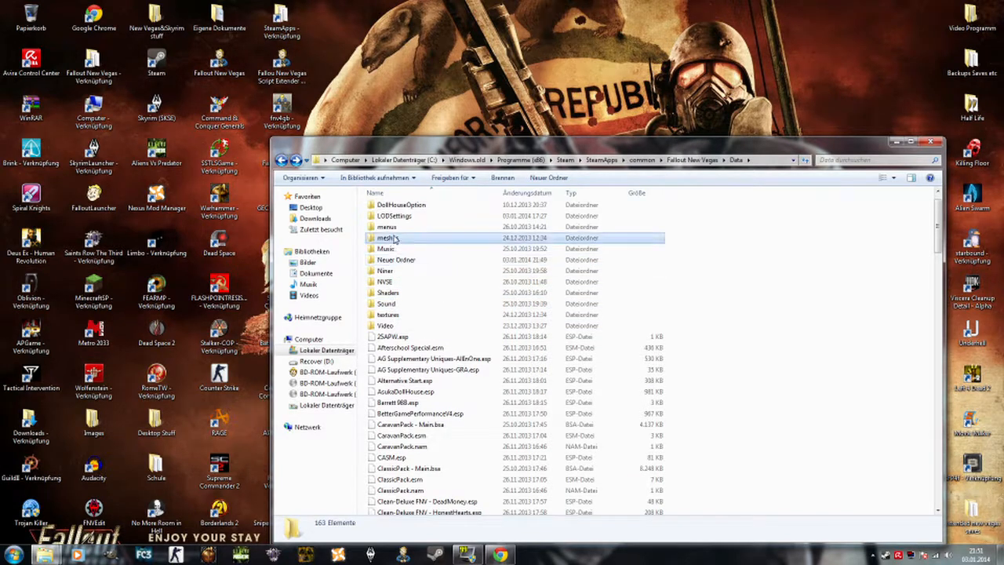
# Step: Look over two items in the Data folder, then close its window
pyautogui.doubleClick(387, 237)
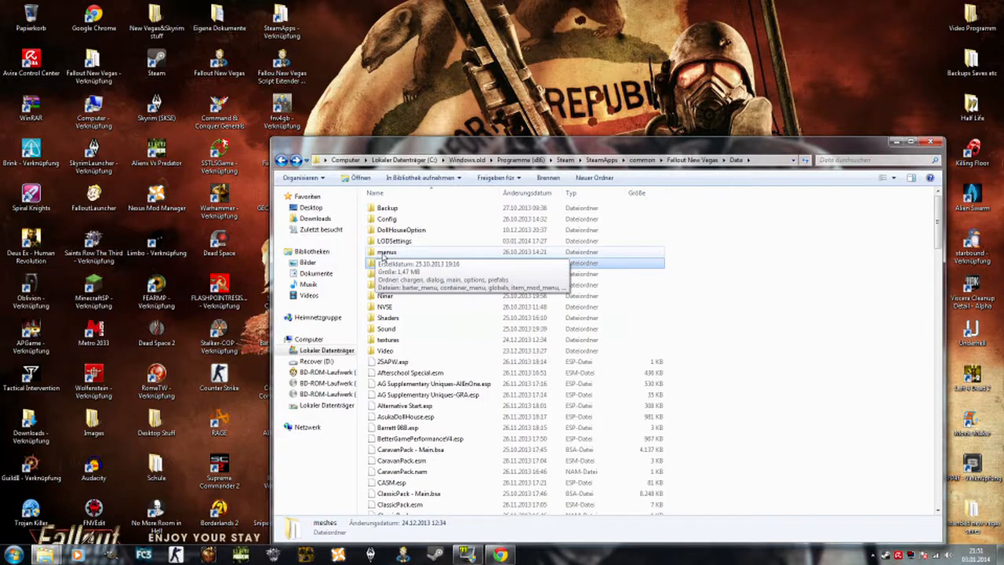
pyautogui.doubleClick(387, 255)
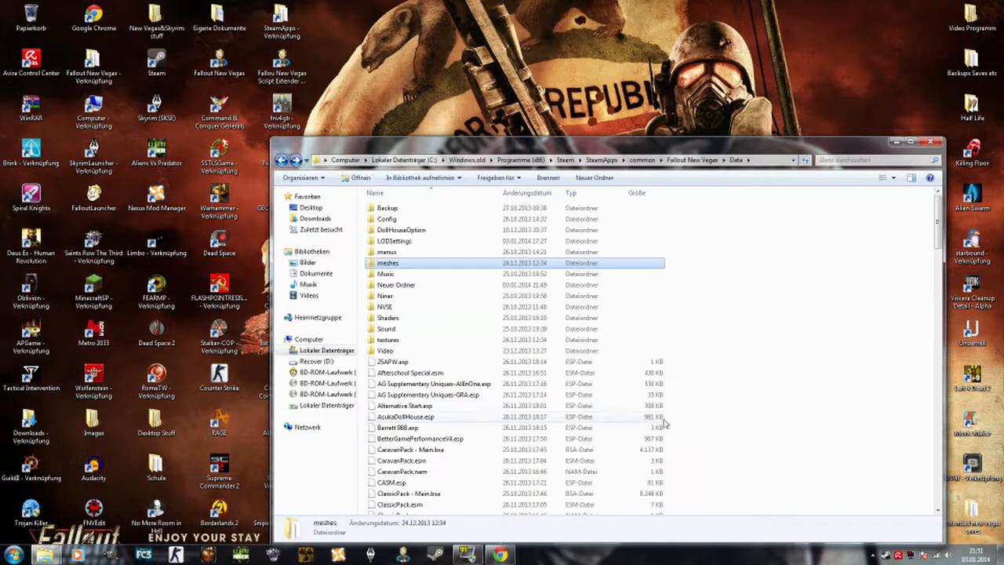
pyautogui.moveTo(735, 406)
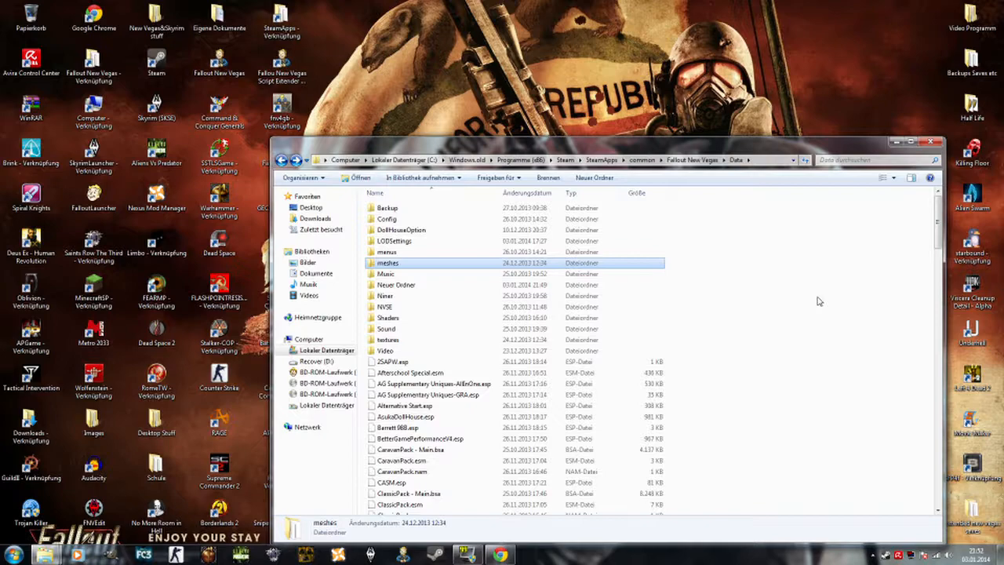
pyautogui.moveTo(924, 192)
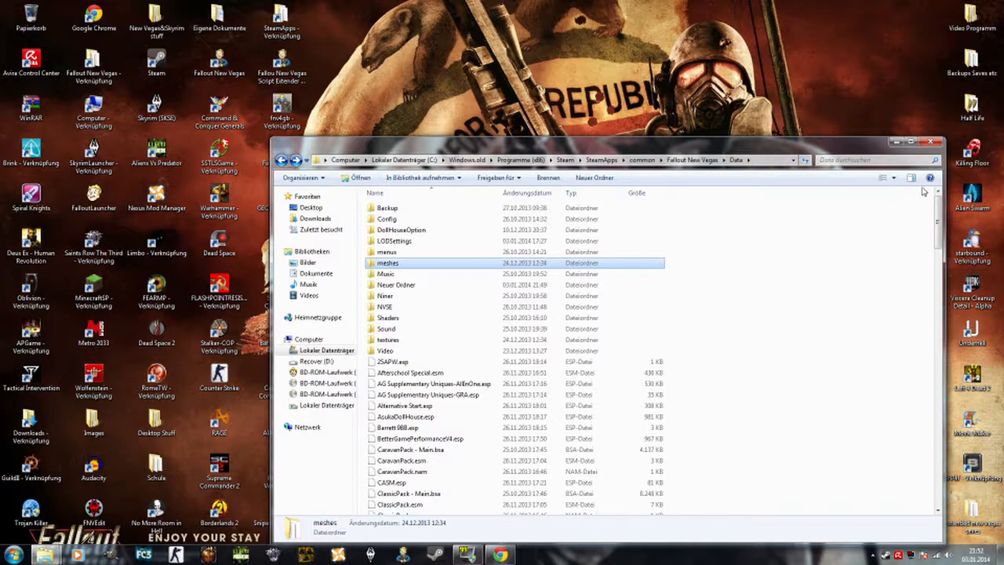
pyautogui.click(912, 142)
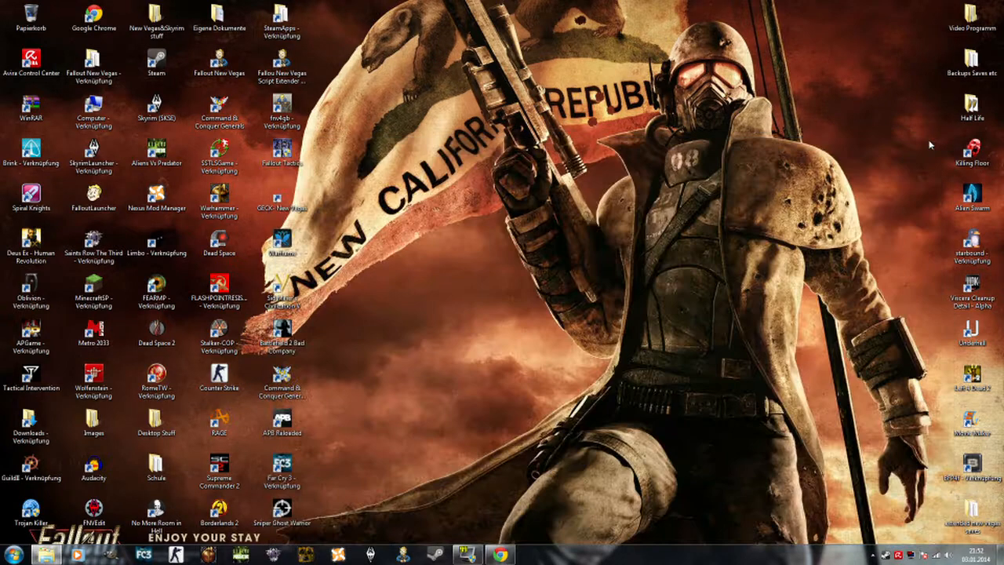
pyautogui.moveTo(500, 554)
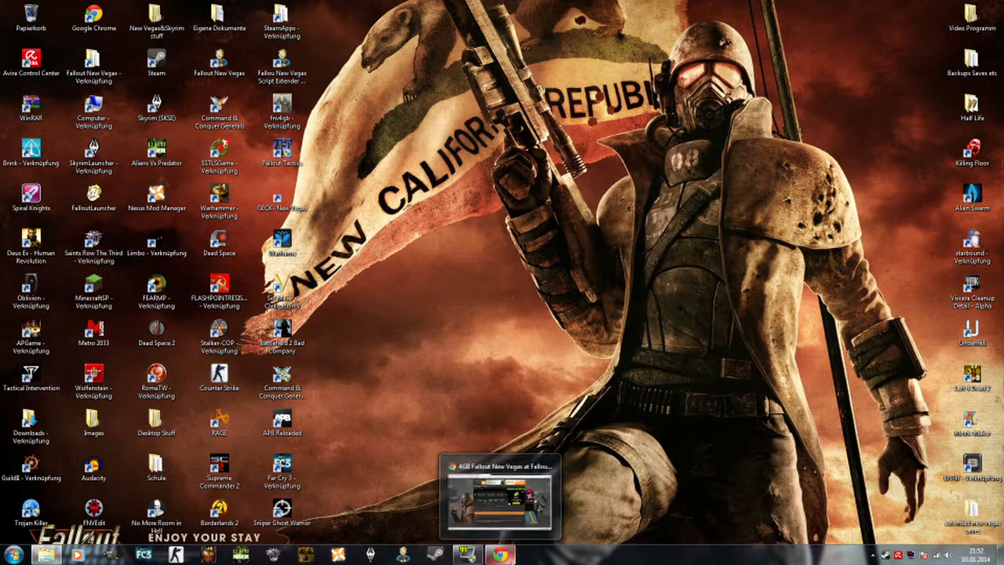